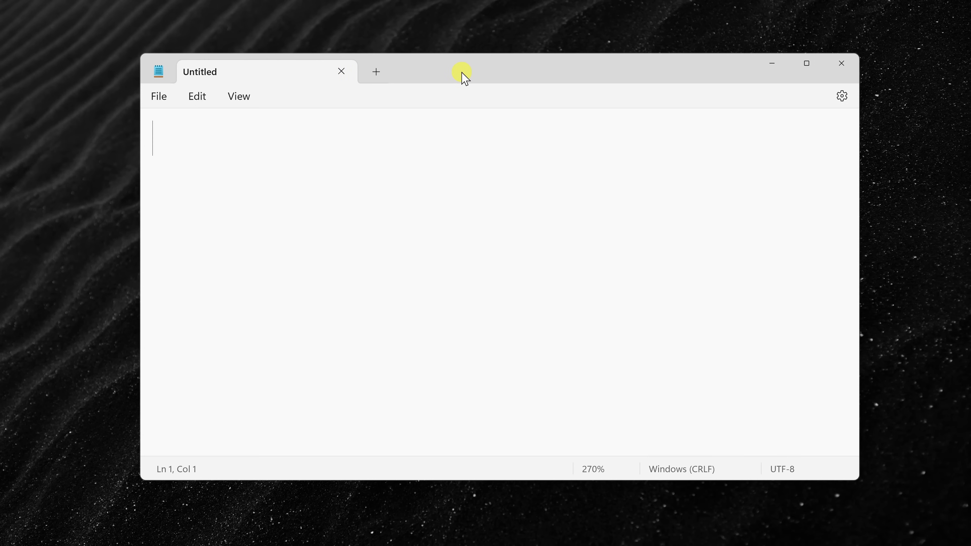
pyautogui.moveTo(467, 237)
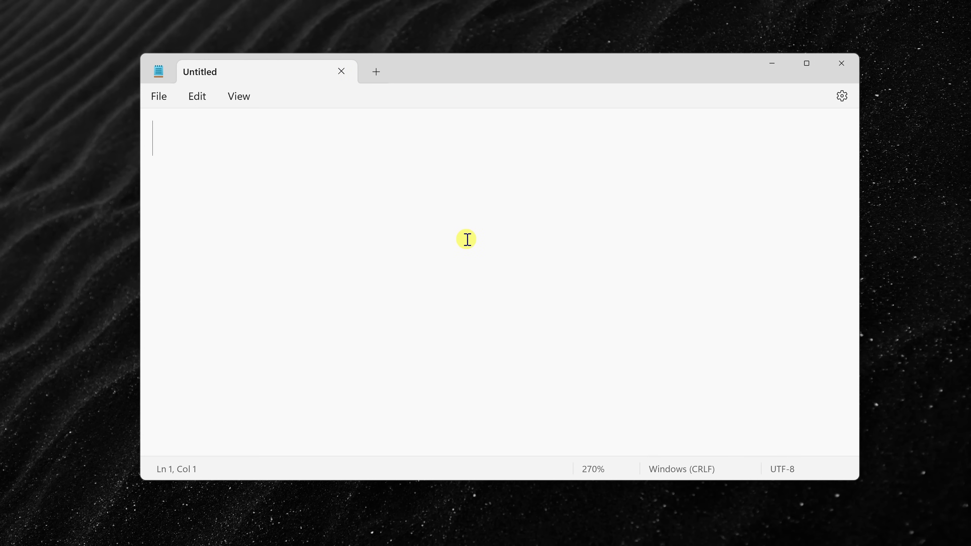
# - Dictate "The Kevin Cookie Company has the best cookies in the world. Have you tried their cookies?" via Win+H voice typing
pyautogui.press('win+h')
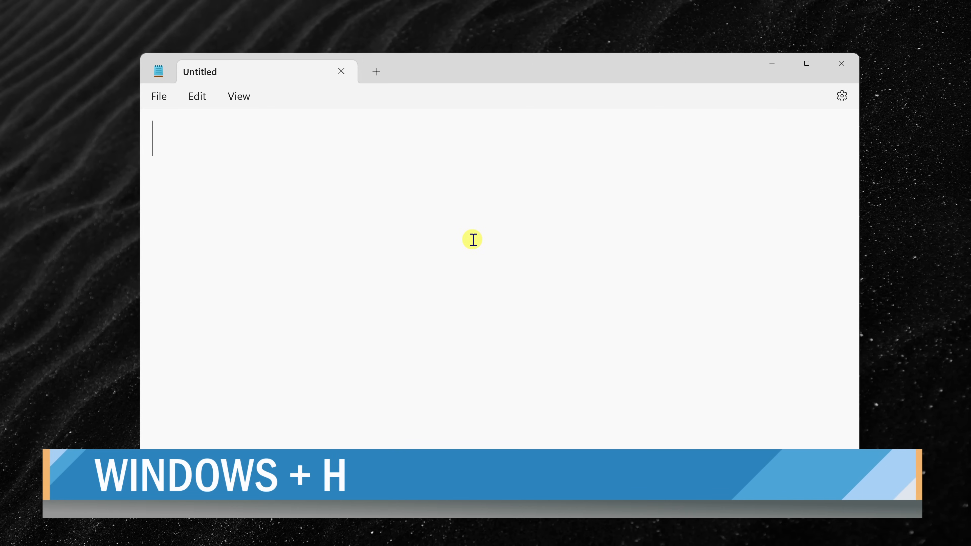
pyautogui.press('win+h')
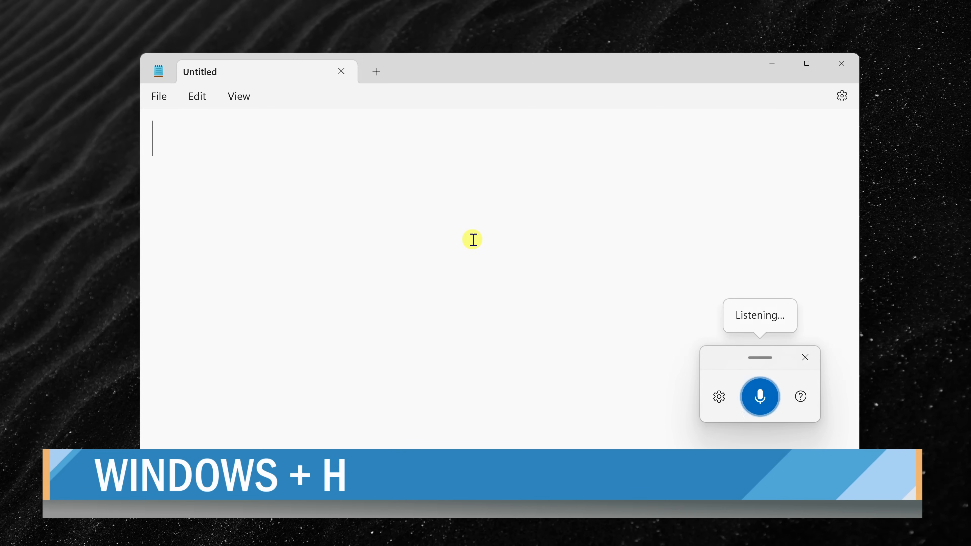
pyautogui.write('The Kevin Cookie Company has the best cookies in the world. Have')
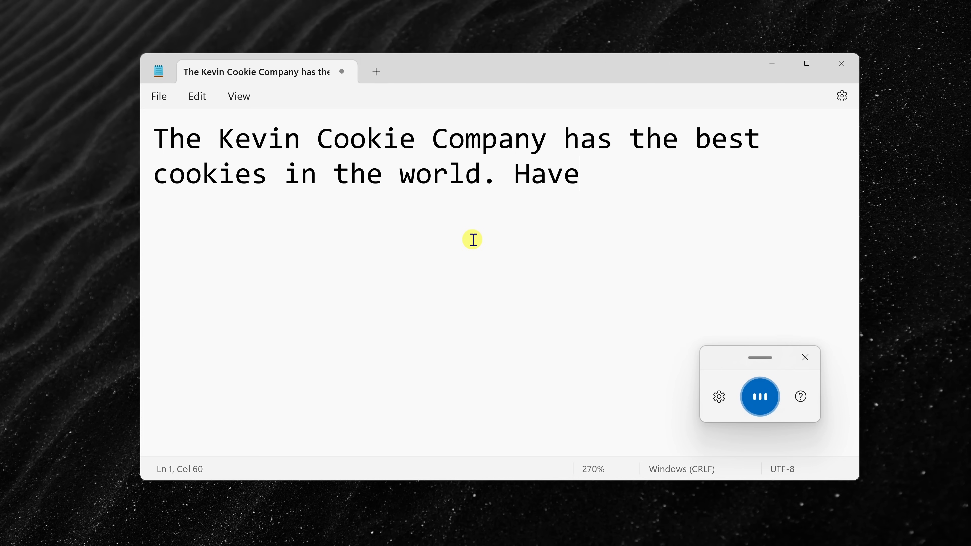
pyautogui.write('you tried their cookies?')
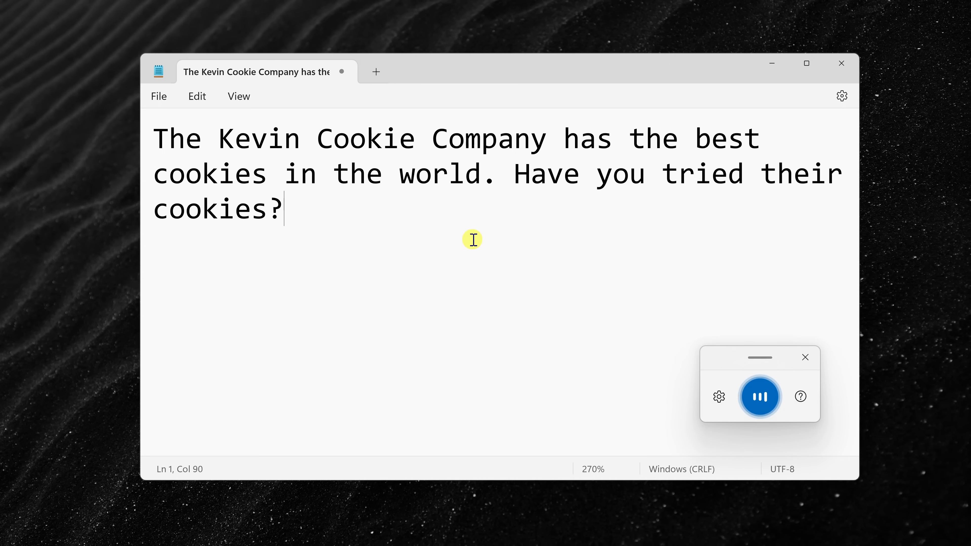
pyautogui.click(760, 396)
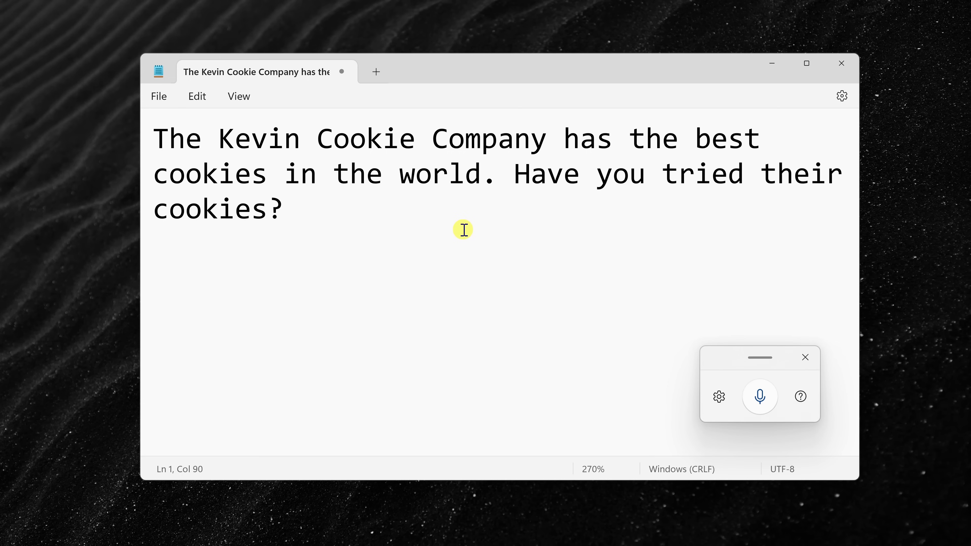
pyautogui.moveTo(461, 224)
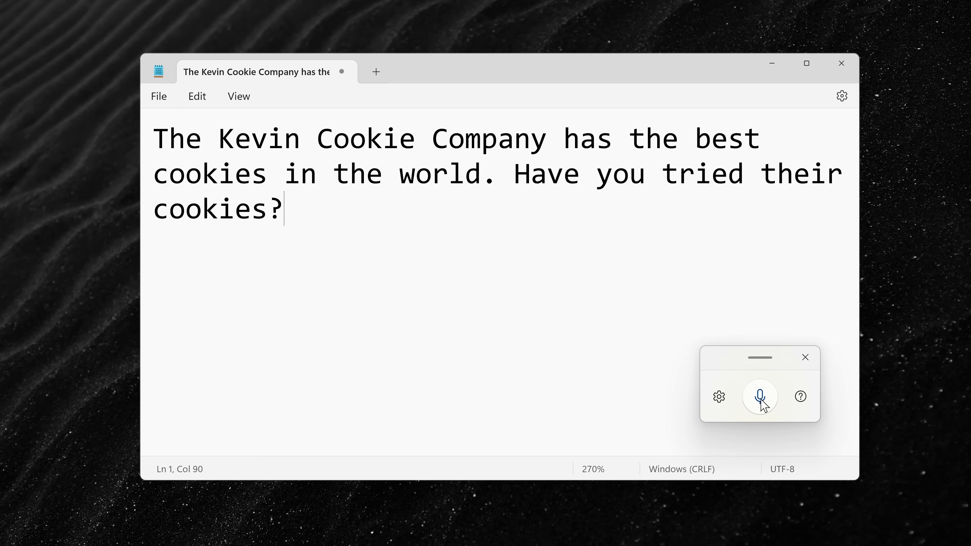
pyautogui.moveTo(760, 396)
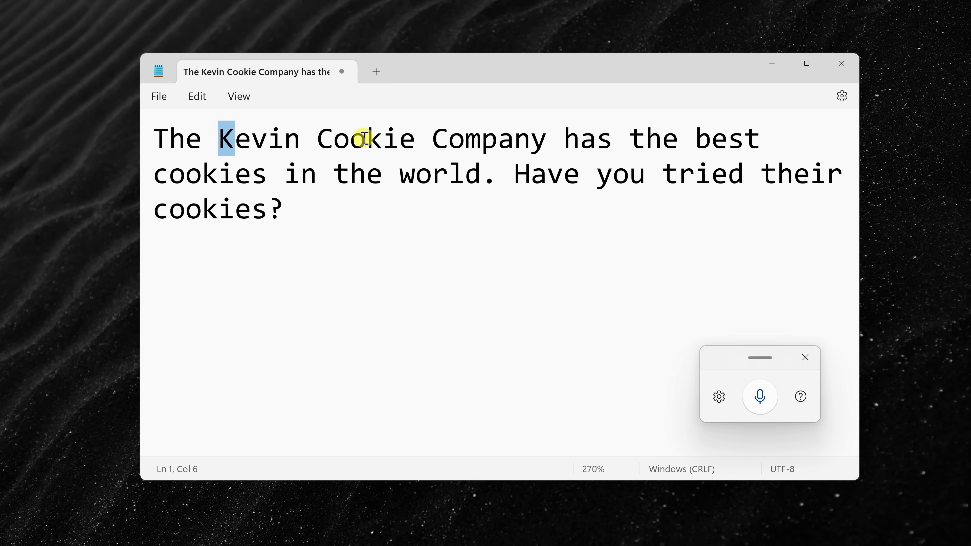
pyautogui.click(482, 173)
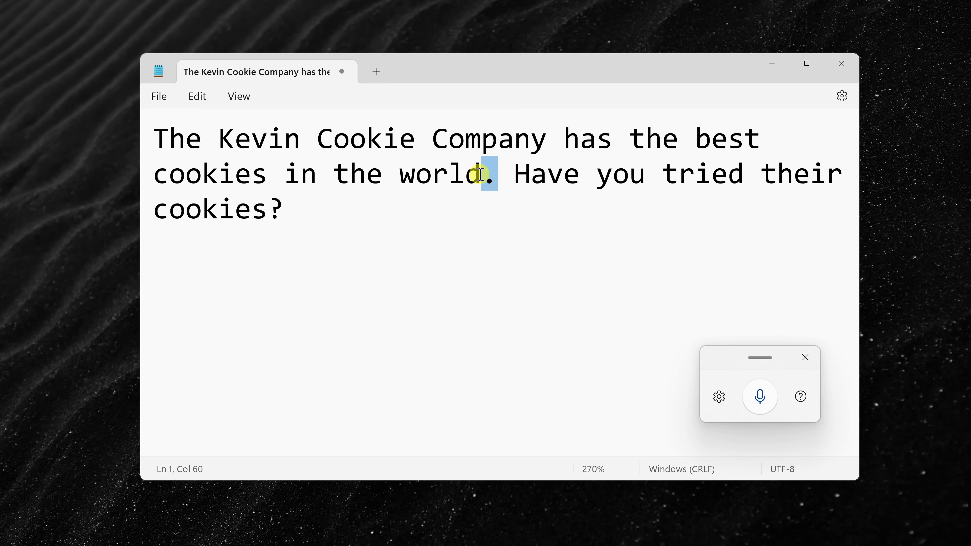
pyautogui.moveTo(266, 209)
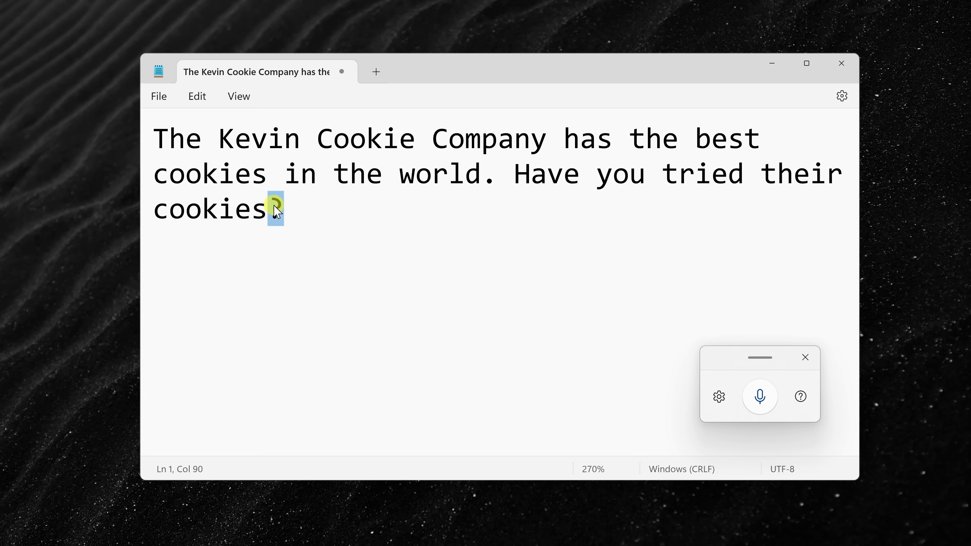
pyautogui.click(719, 397)
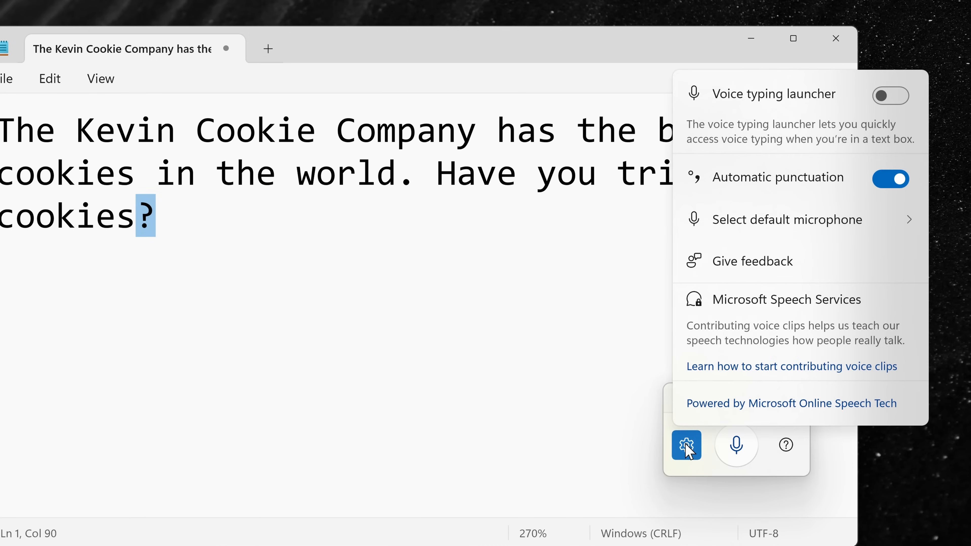
pyautogui.moveTo(808, 187)
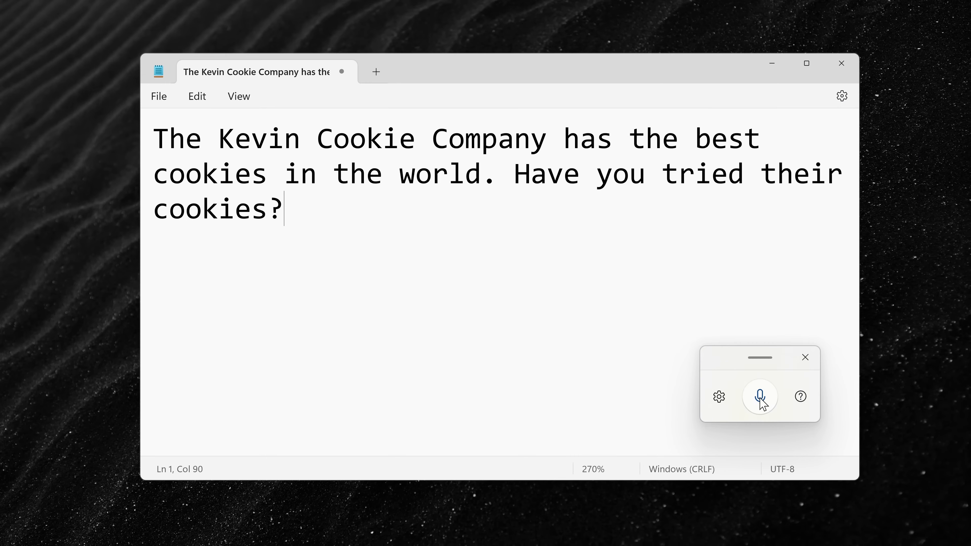
# - Resume voice typing to dictate "If not, you should order today" on a new paragraph, then pause it
pyautogui.click(759, 397)
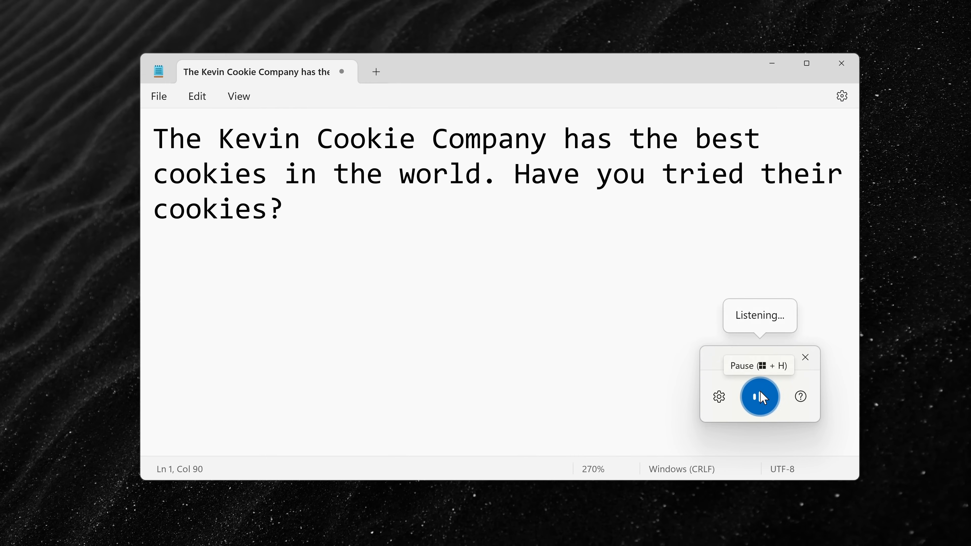
pyautogui.click(759, 397)
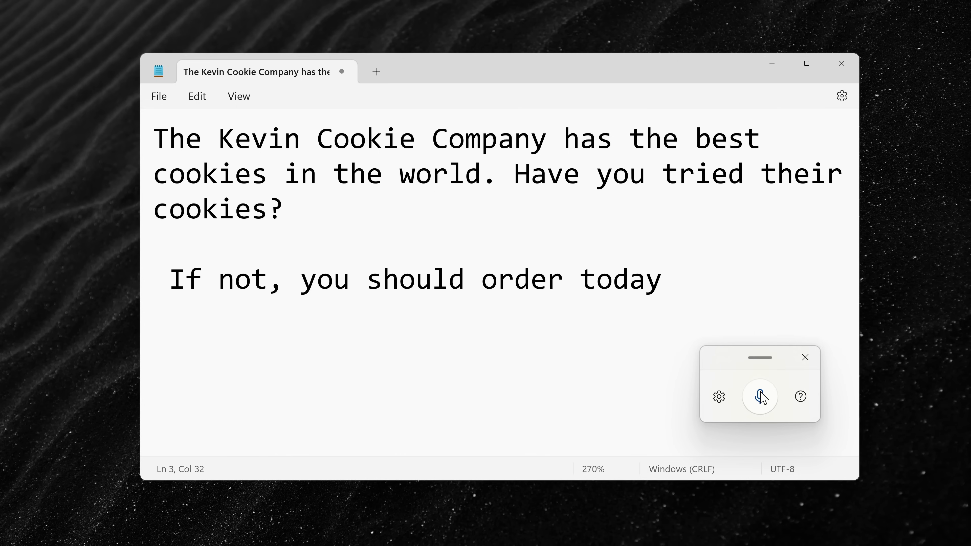
pyautogui.click(759, 396)
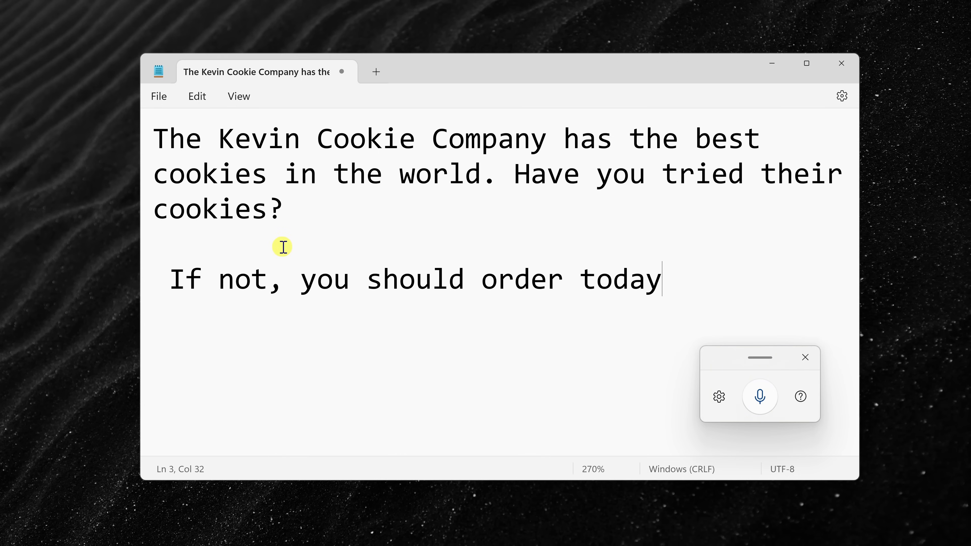
pyautogui.moveTo(368, 254)
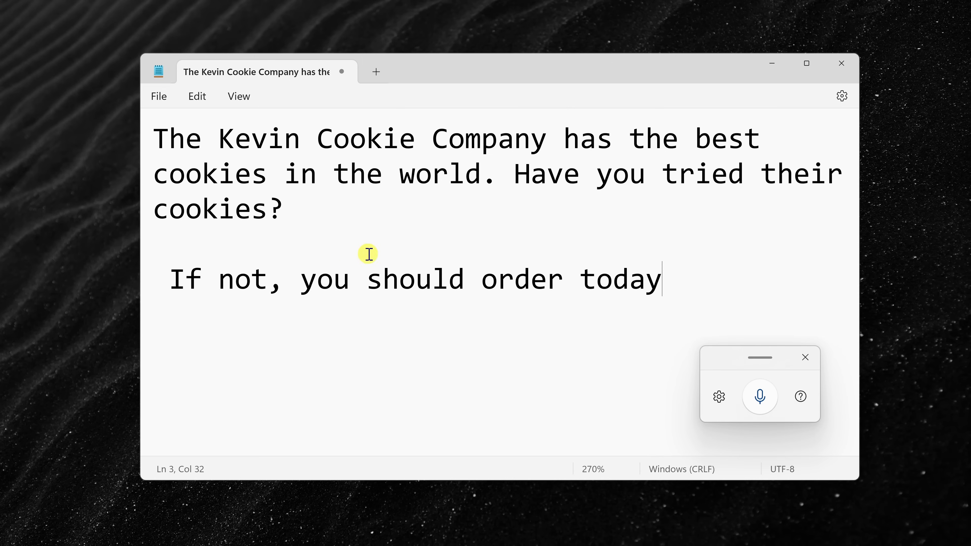
pyautogui.moveTo(800, 397)
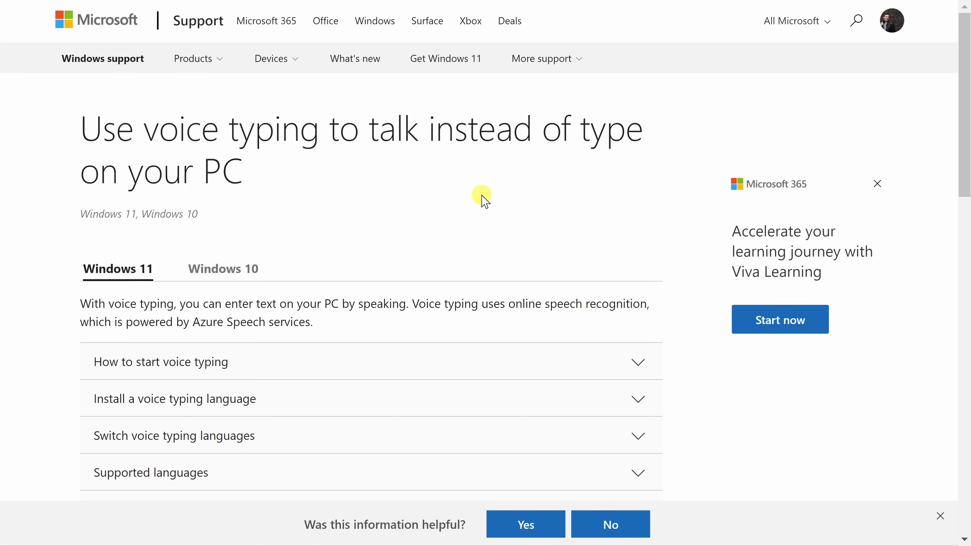
# - Expand the Voice typing commands section and scroll through its pause, delete and select phrases
pyautogui.scroll(-3)
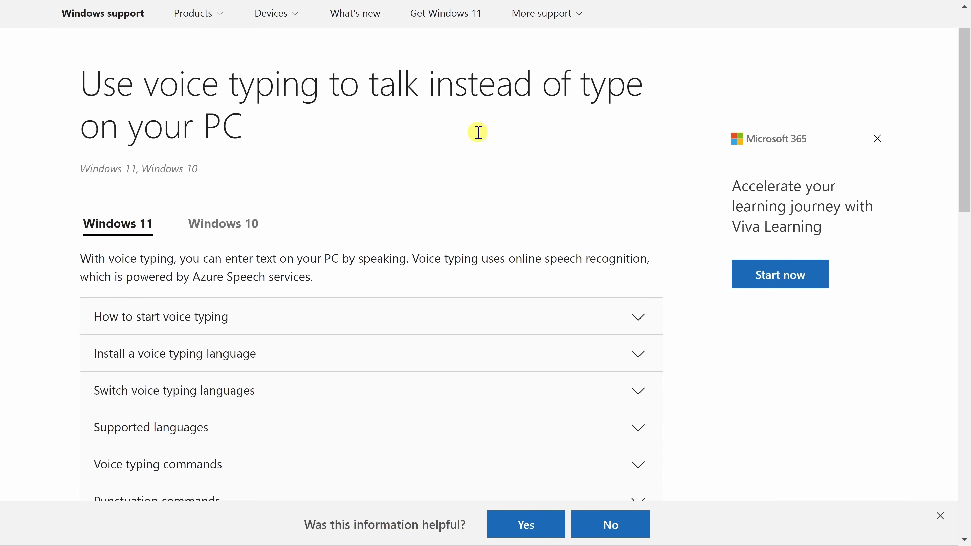
pyautogui.scroll(-3)
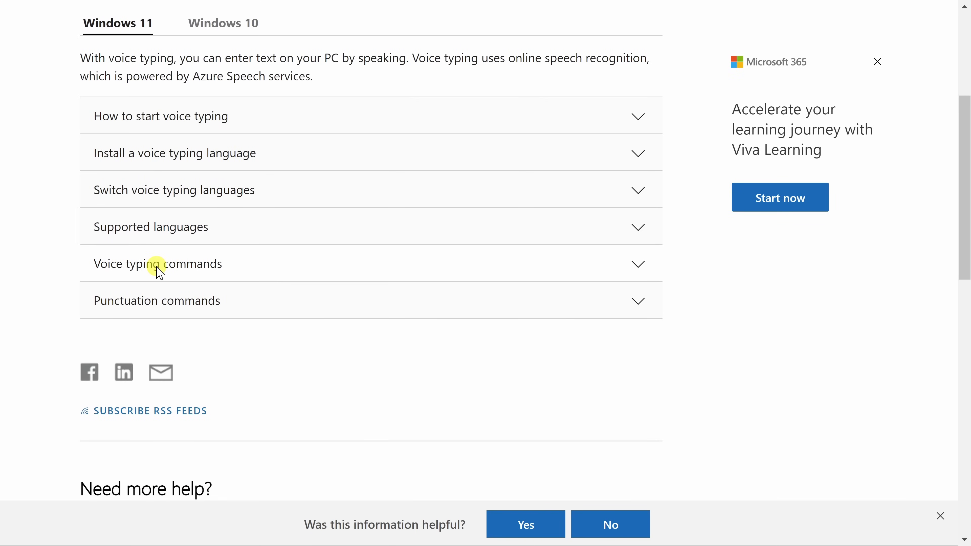
pyautogui.click(157, 264)
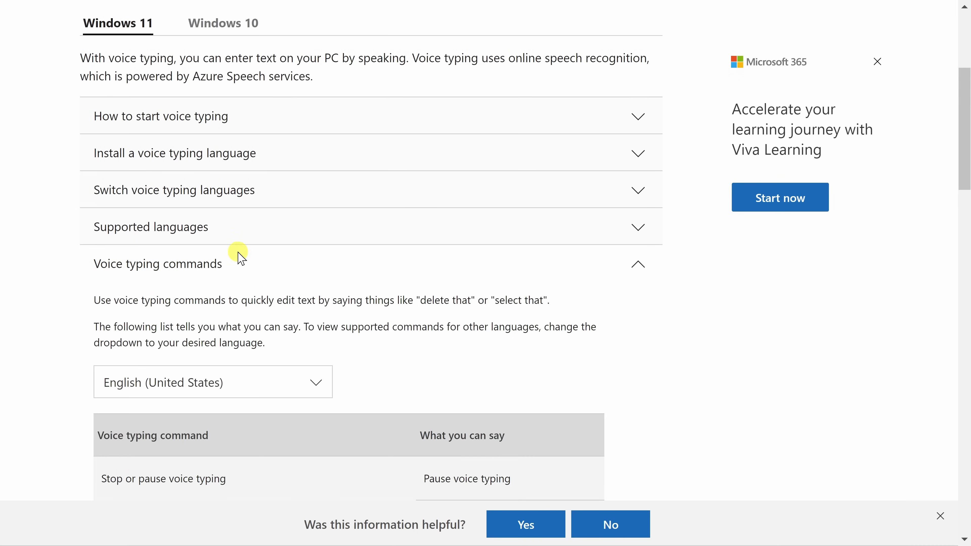
pyautogui.scroll(-3)
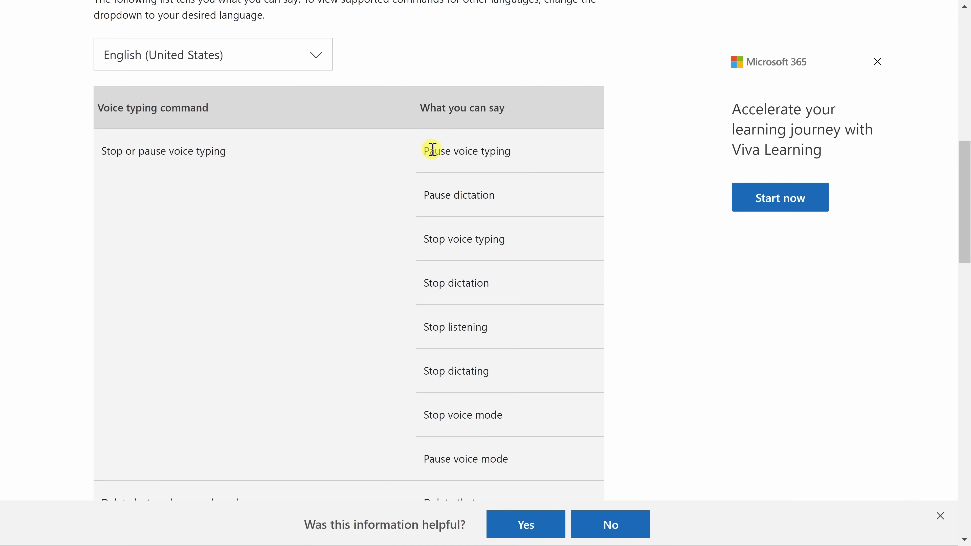
pyautogui.moveTo(495, 150)
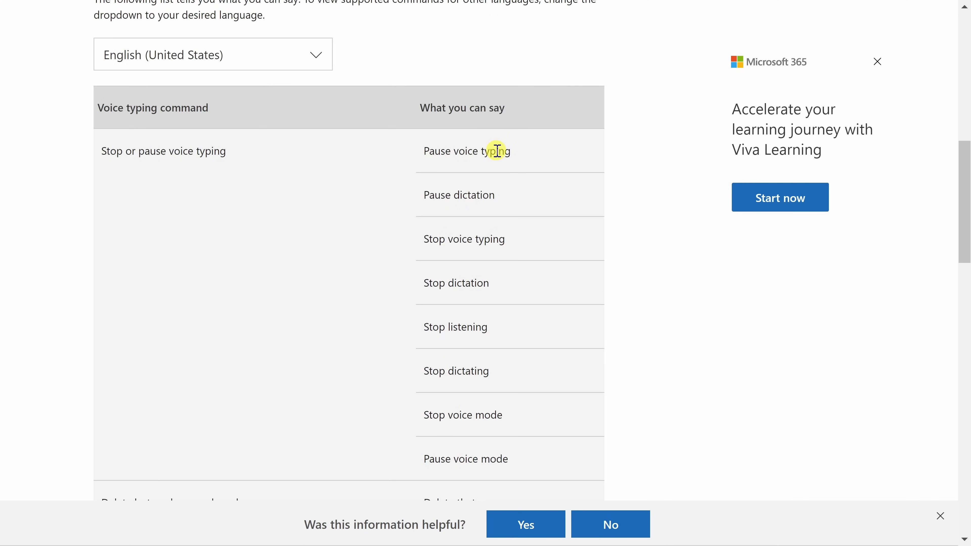
pyautogui.scroll(-3)
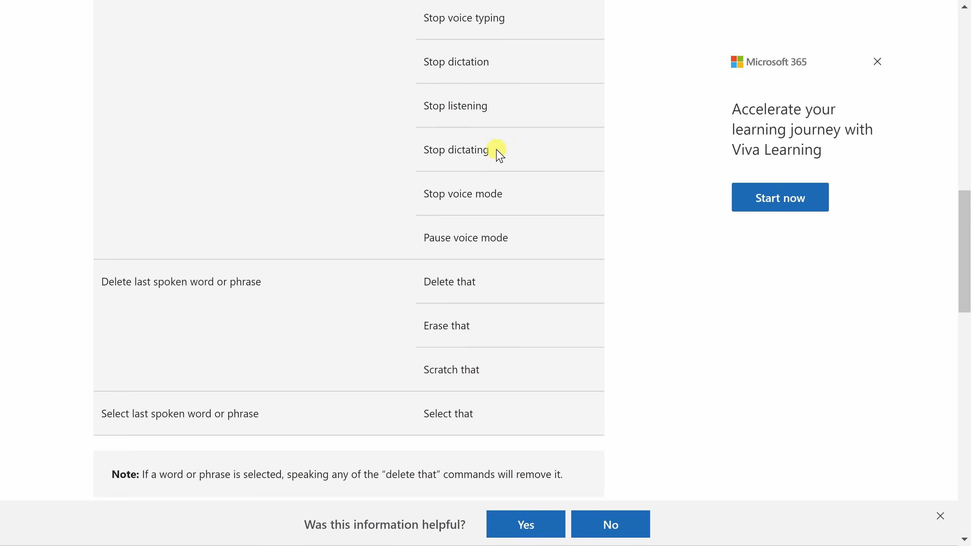
pyautogui.scroll(-3)
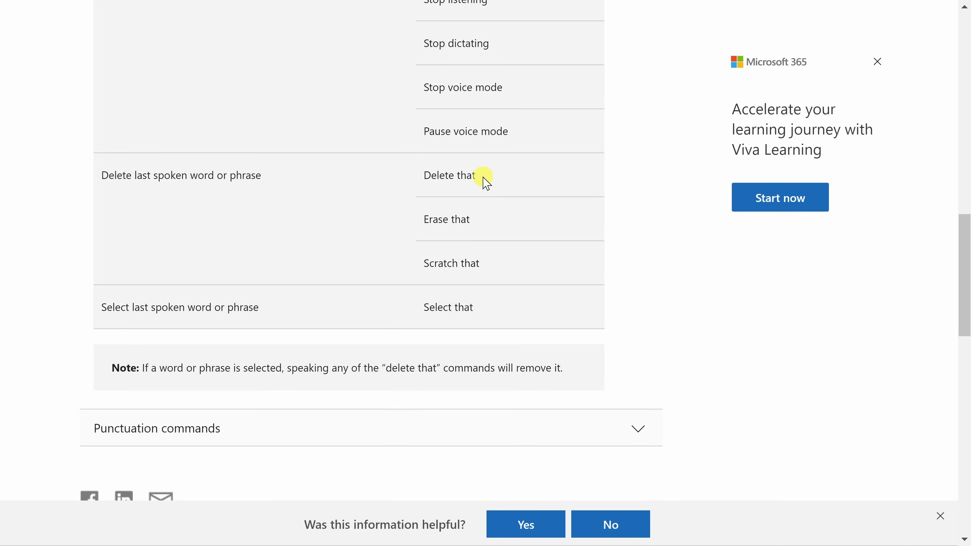
pyautogui.moveTo(502, 310)
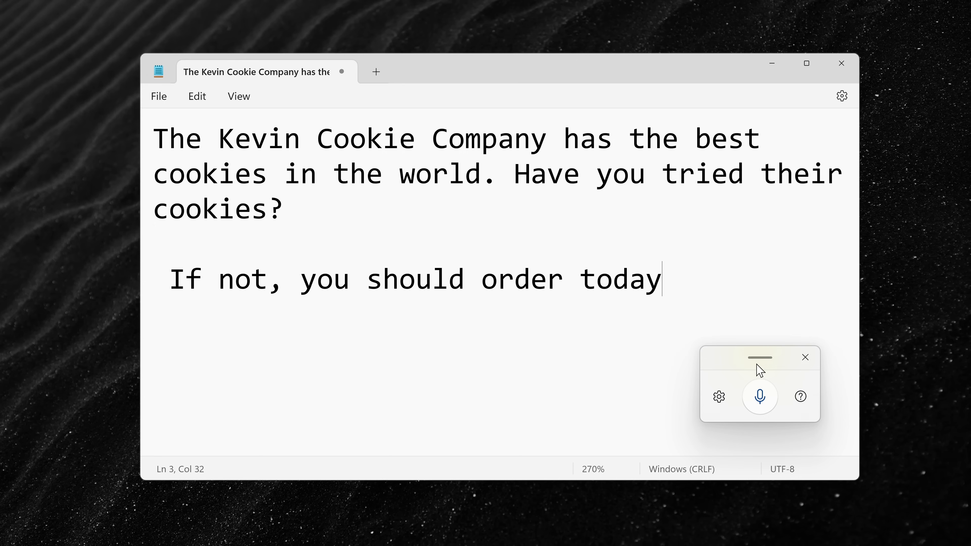
# - Switch on the Voice typing launcher in the voice typing settings
pyautogui.click(718, 397)
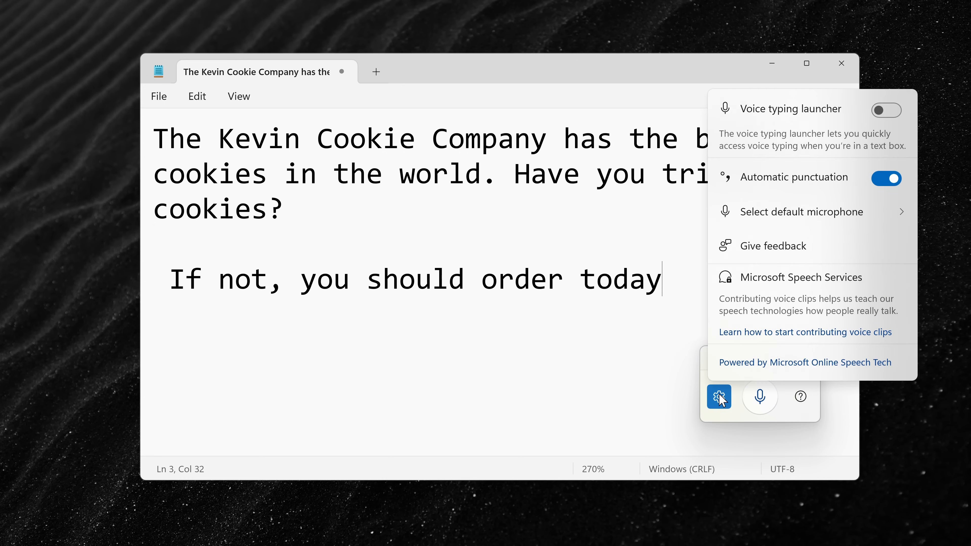
pyautogui.moveTo(759, 118)
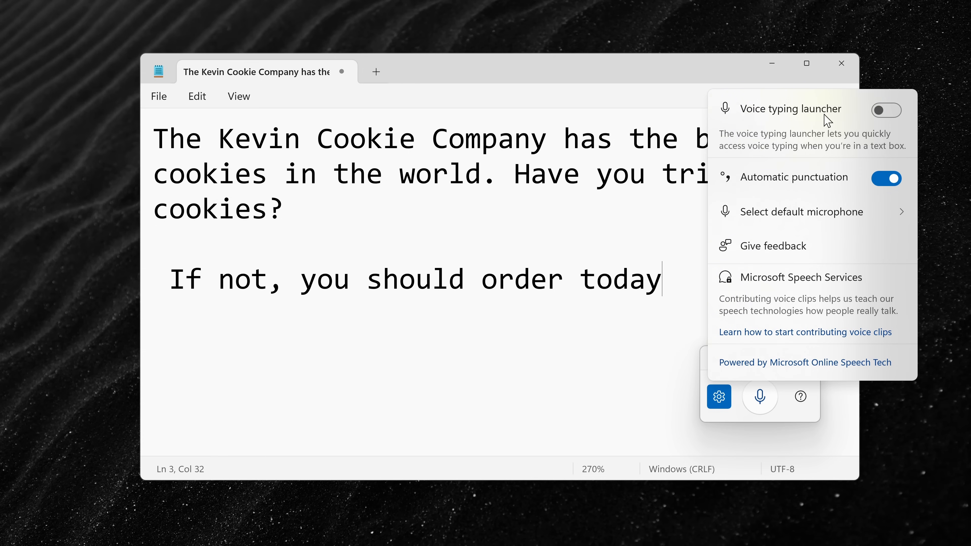
pyautogui.click(886, 110)
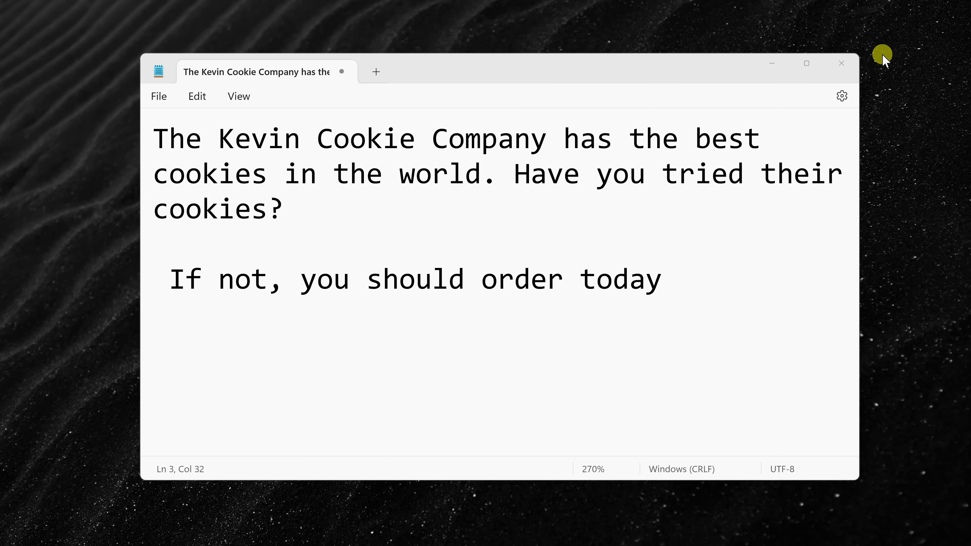
pyautogui.moveTo(782, 364)
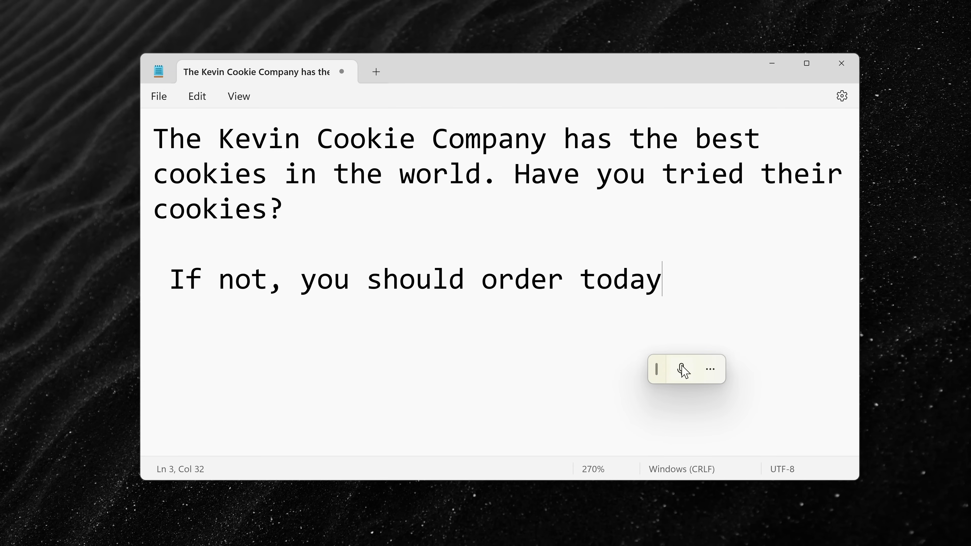
pyautogui.moveTo(658, 369)
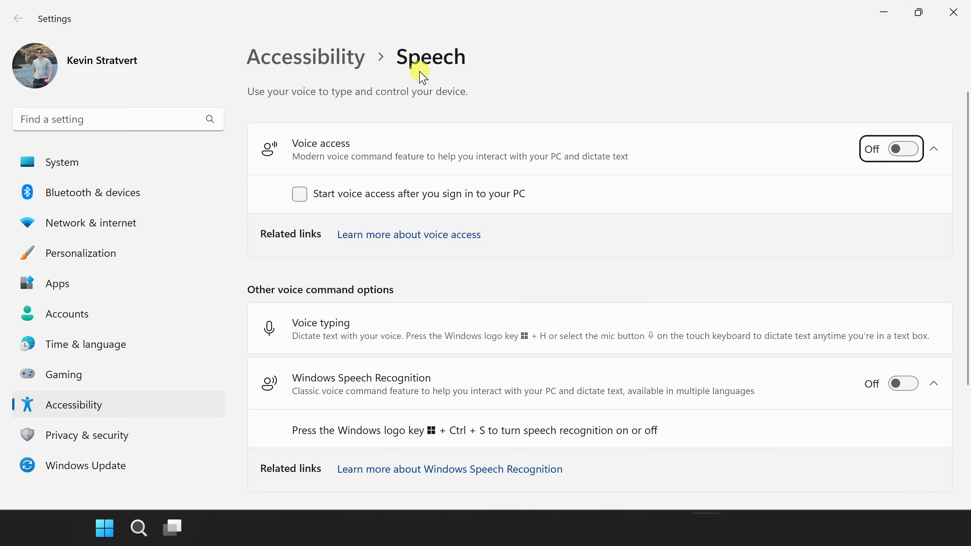
pyautogui.moveTo(345, 134)
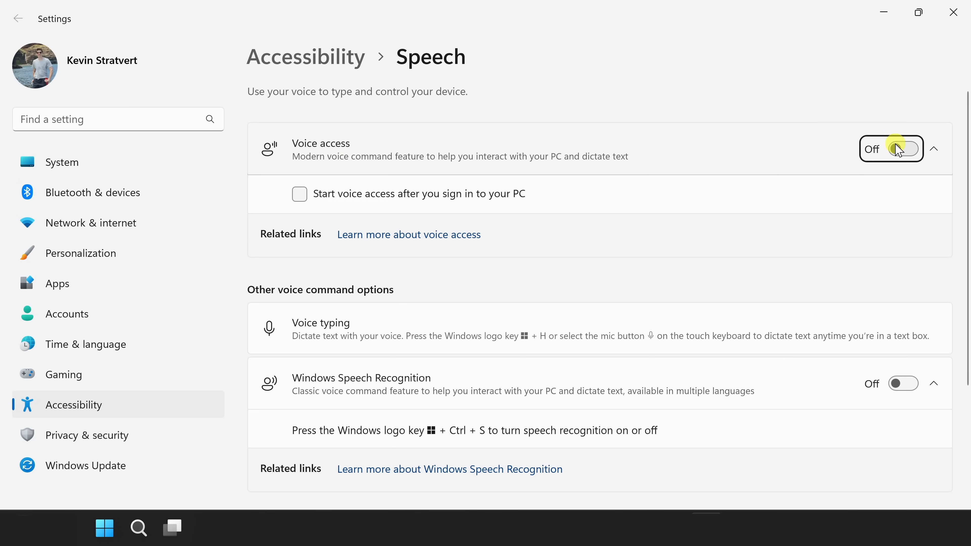
# - Switch Voice access on under Accessibility > Speech and close Settings
pyautogui.click(904, 149)
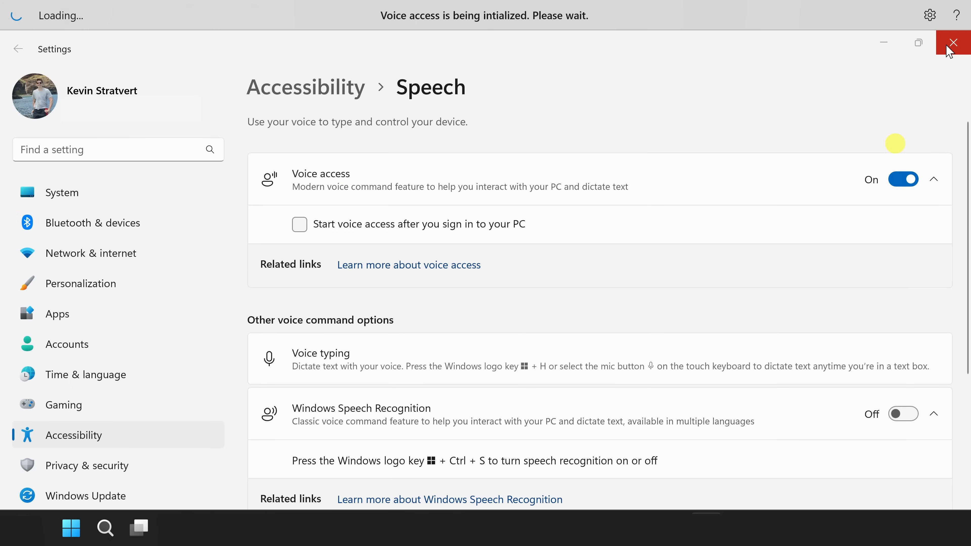
pyautogui.click(953, 42)
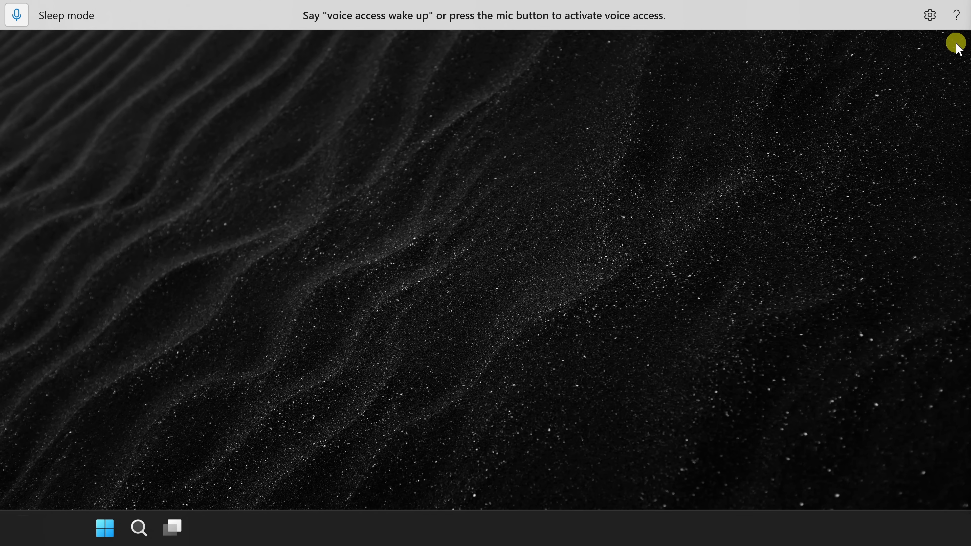
pyautogui.moveTo(152, 20)
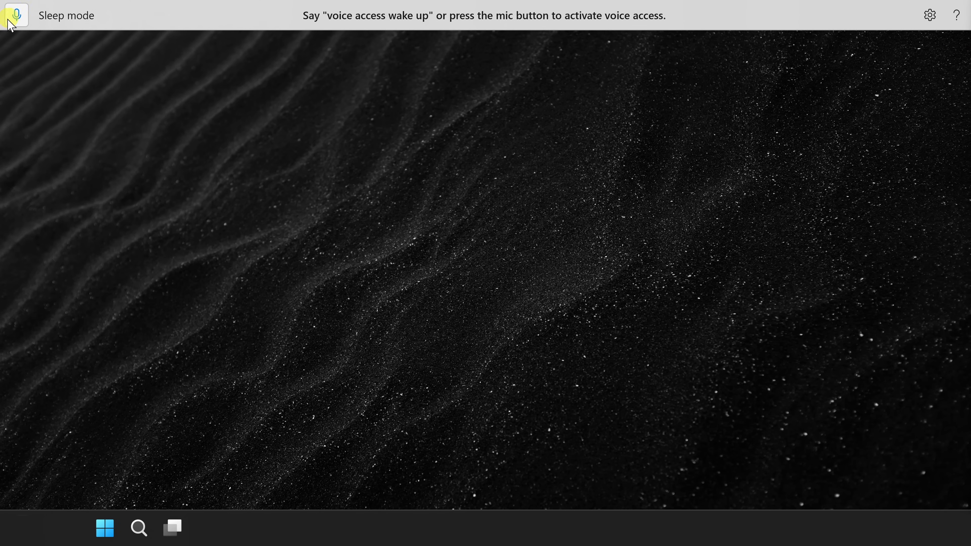
pyautogui.moveTo(15, 14)
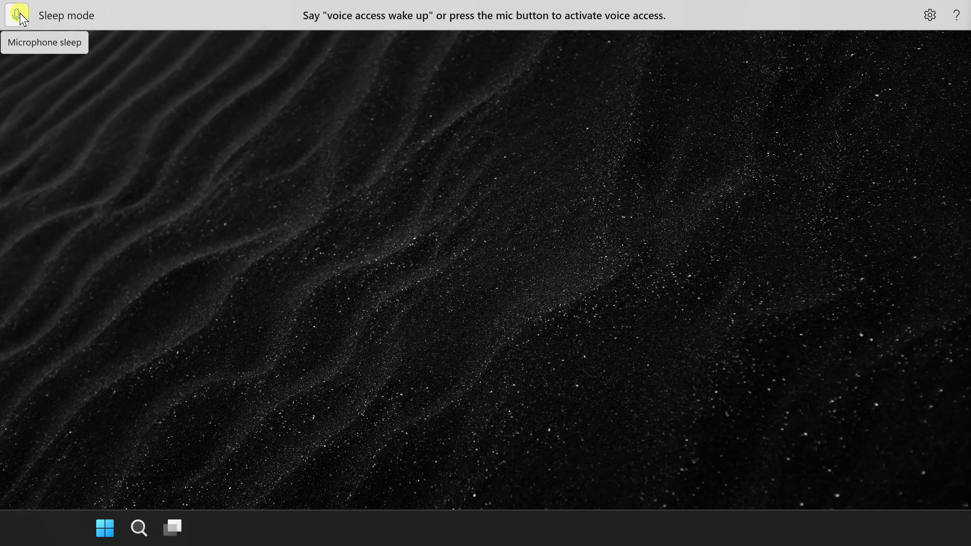
# - Wake voice access from sleep via the microphone button on its bar
pyautogui.click(15, 16)
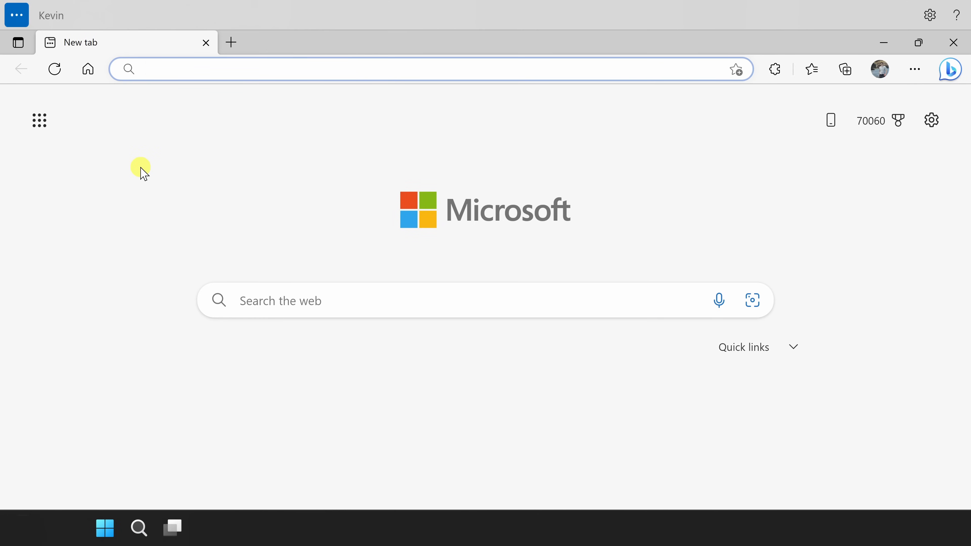
# - Enter KevinCookieCompany.com as the web address in the new Edge tab by voice
pyautogui.write('KevinCookieCompany.com.')
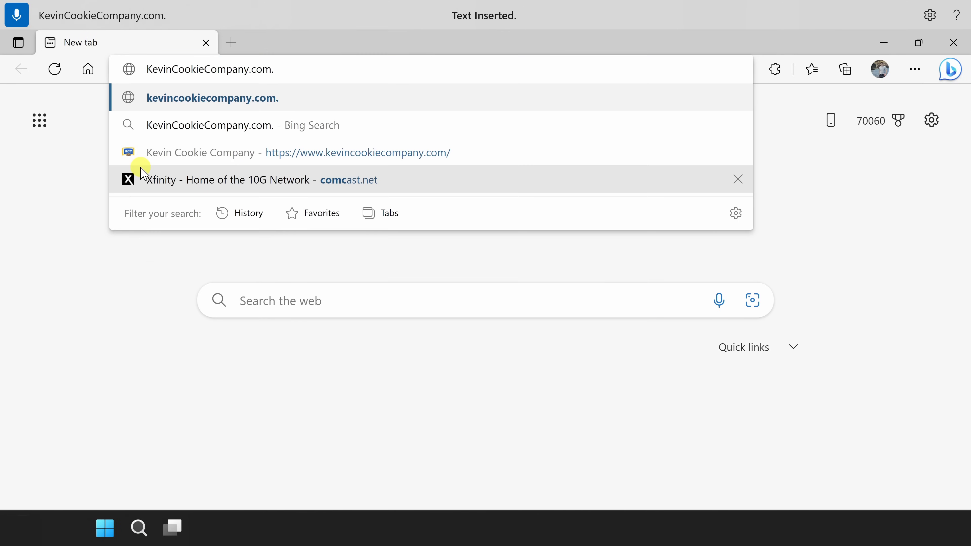
pyautogui.press('enter')
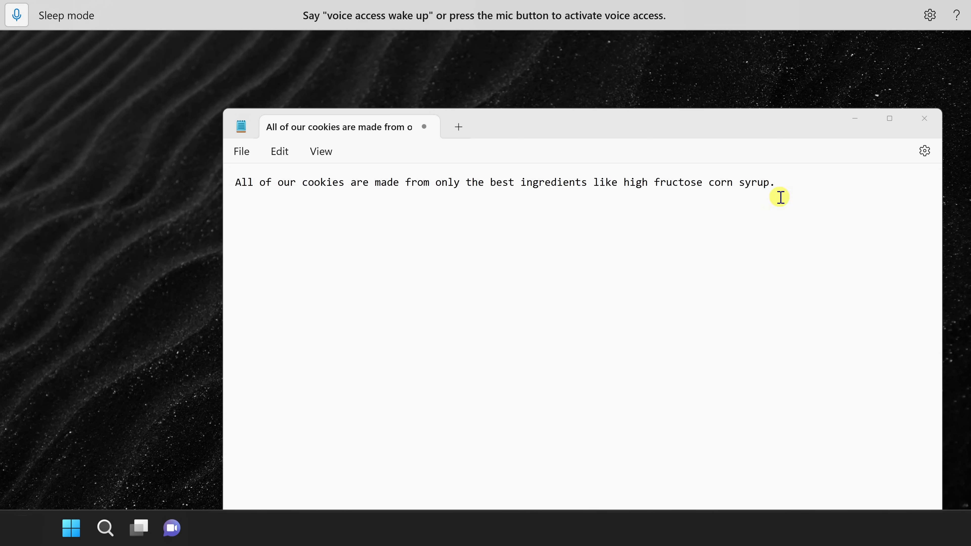
# - Select the whole dictated ingredients sentence, then clear the selection
pyautogui.tripleClick(495, 182)
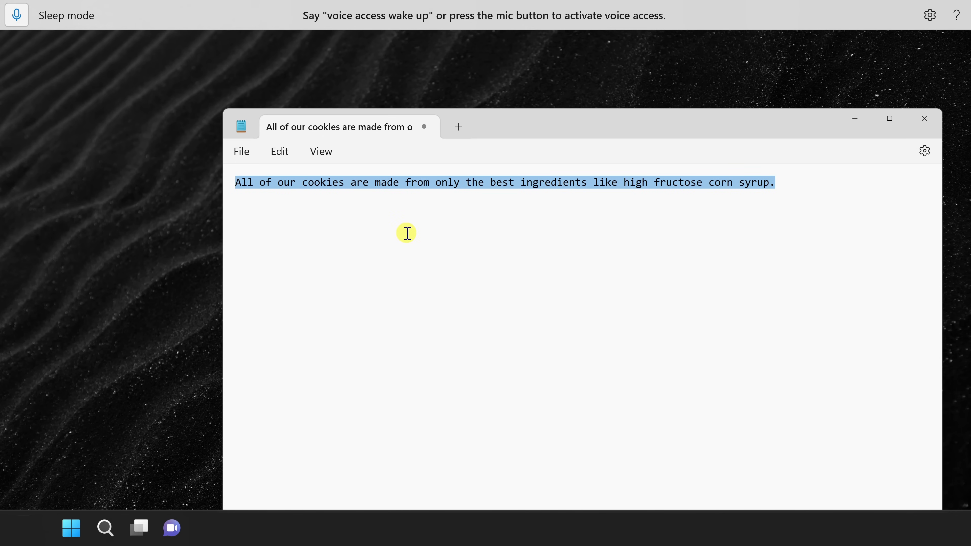
pyautogui.click(420, 220)
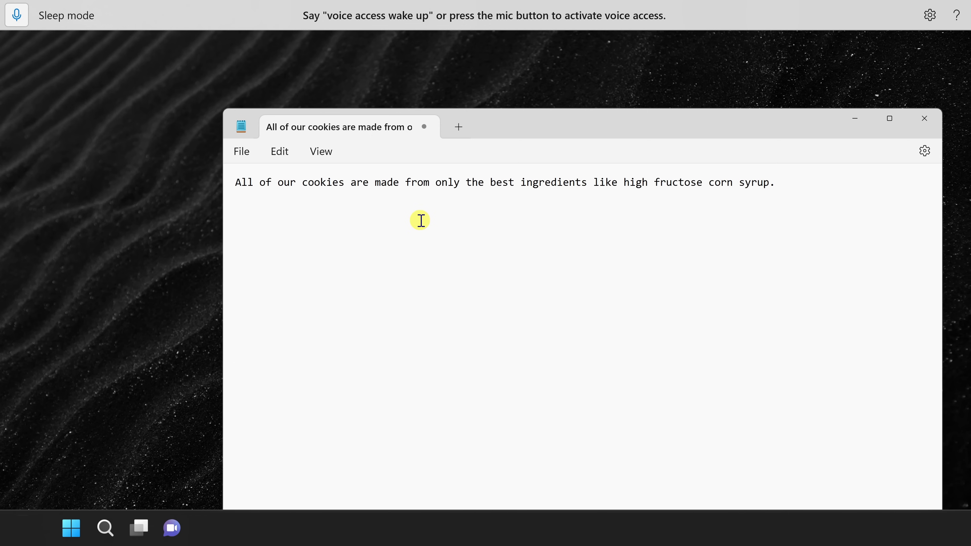
pyautogui.moveTo(955, 36)
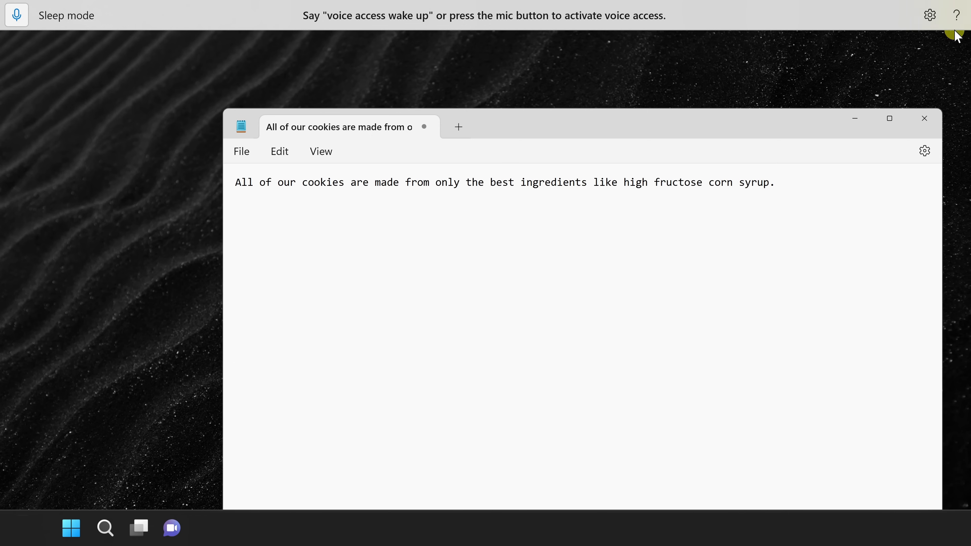
# - Show the full voice access command list and view the commands for interacting with apps
pyautogui.click(957, 15)
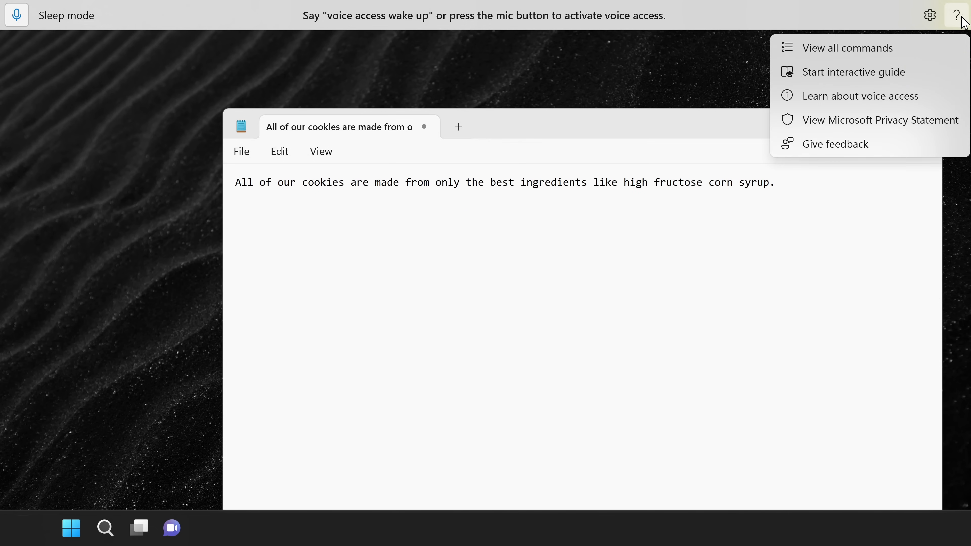
pyautogui.moveTo(847, 47)
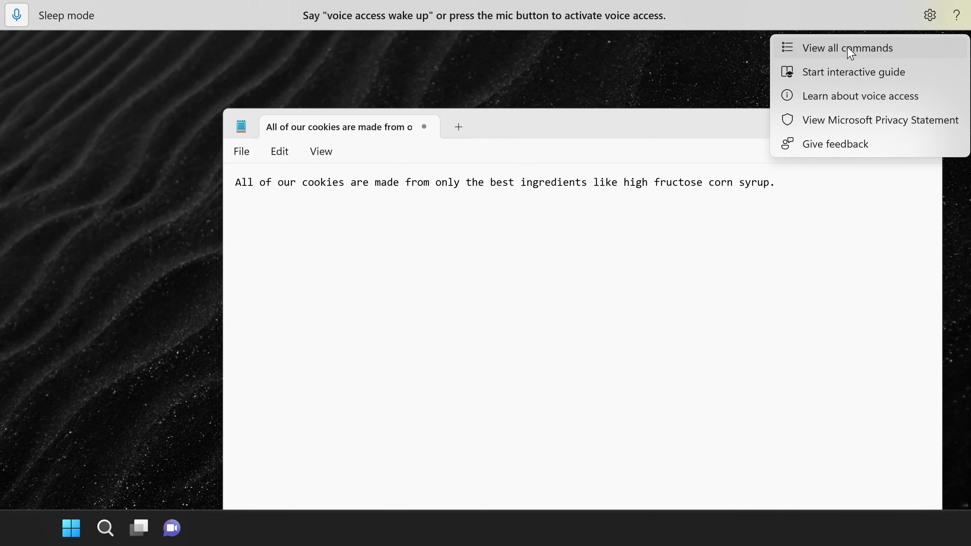
pyautogui.click(847, 47)
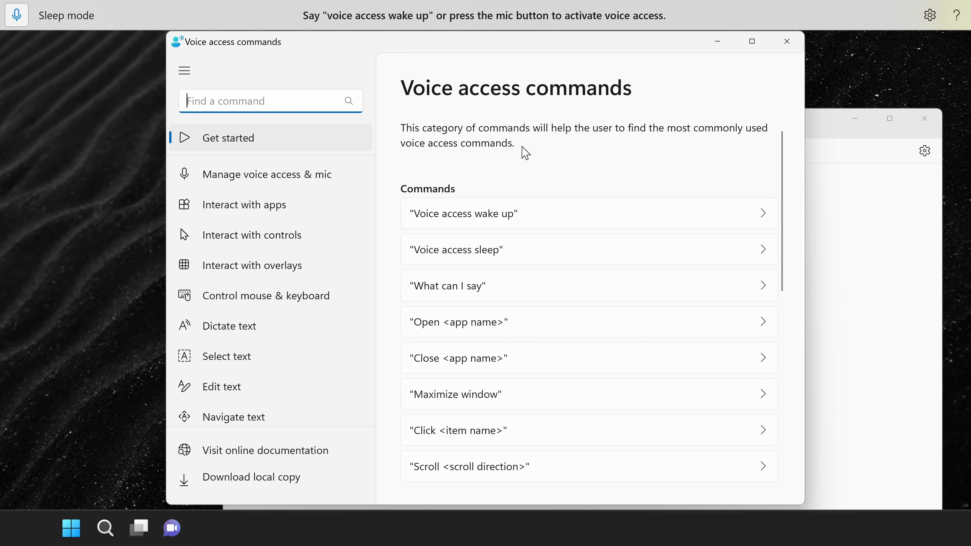
pyautogui.moveTo(297, 204)
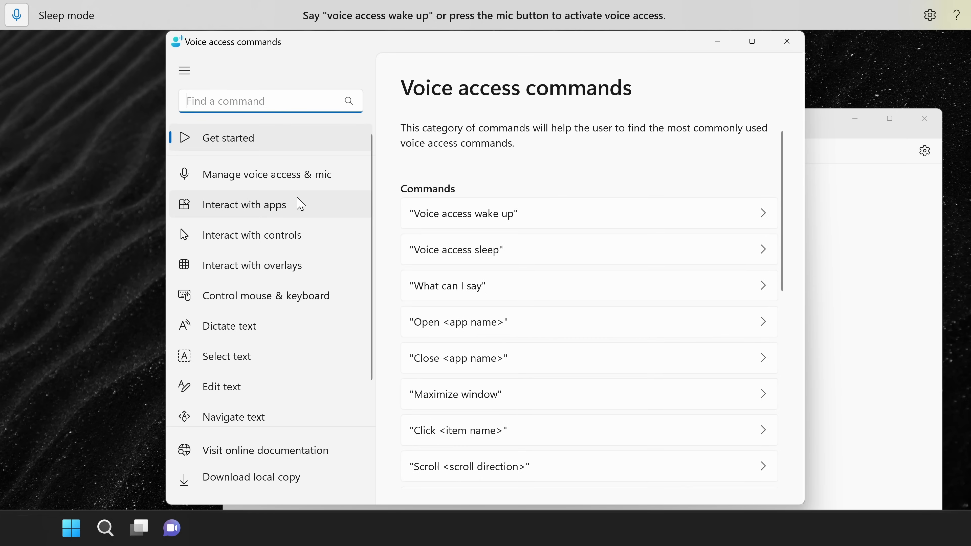
pyautogui.click(244, 204)
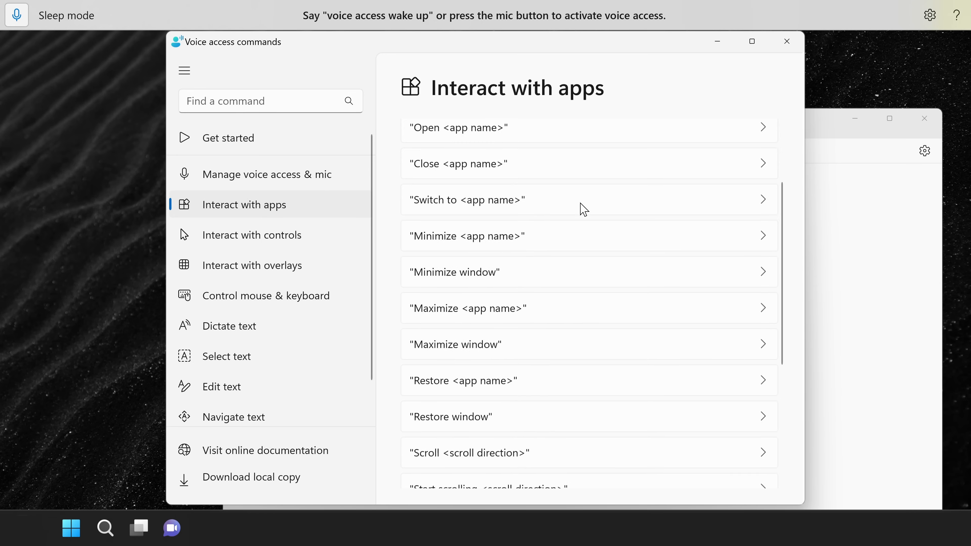
pyautogui.scroll(-3)
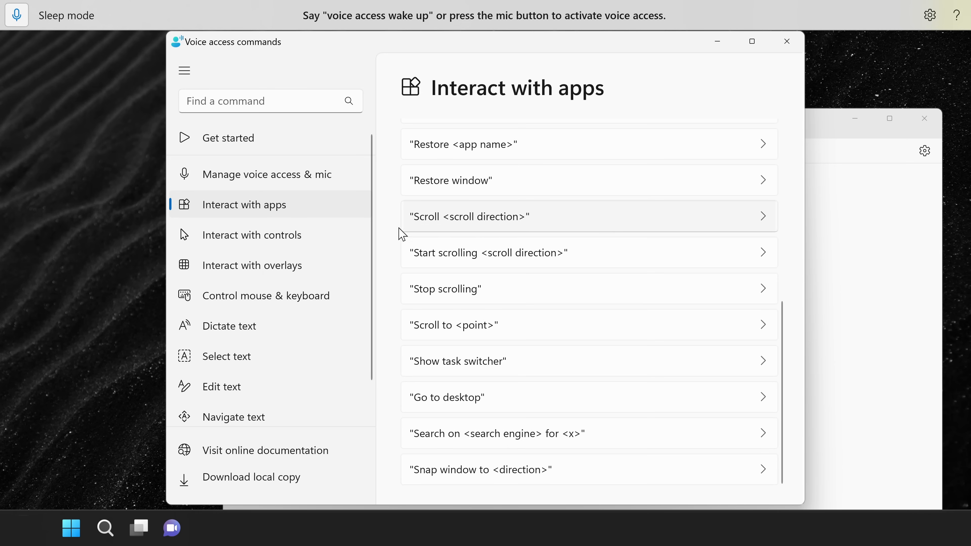
# - View the commands for interacting with controls, selecting text and editing text
pyautogui.click(251, 235)
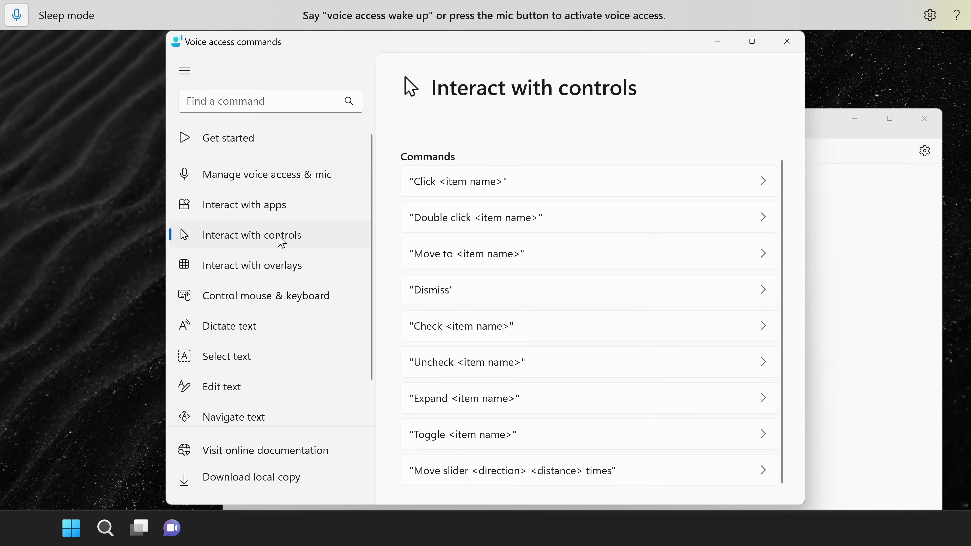
pyautogui.click(227, 357)
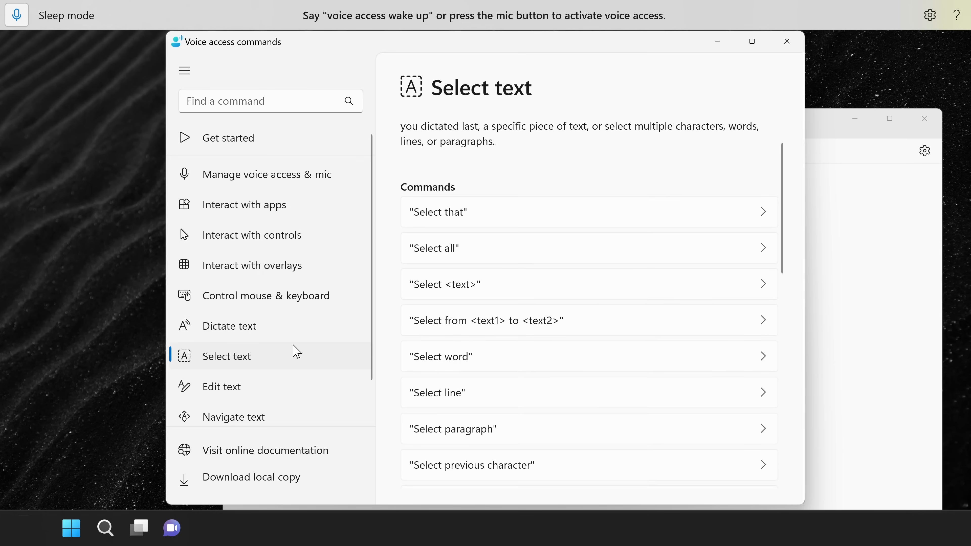
pyautogui.click(221, 386)
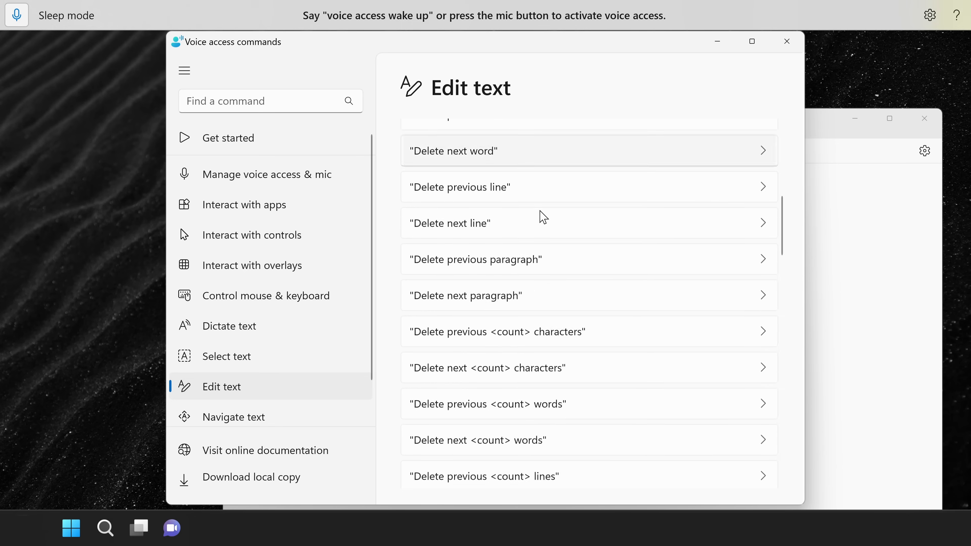
pyautogui.scroll(-3)
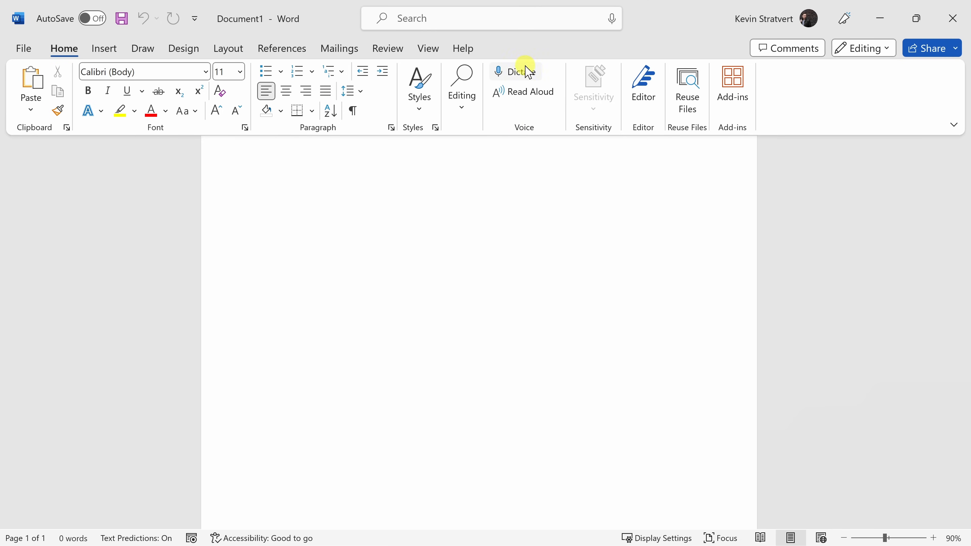
pyautogui.moveTo(524, 74)
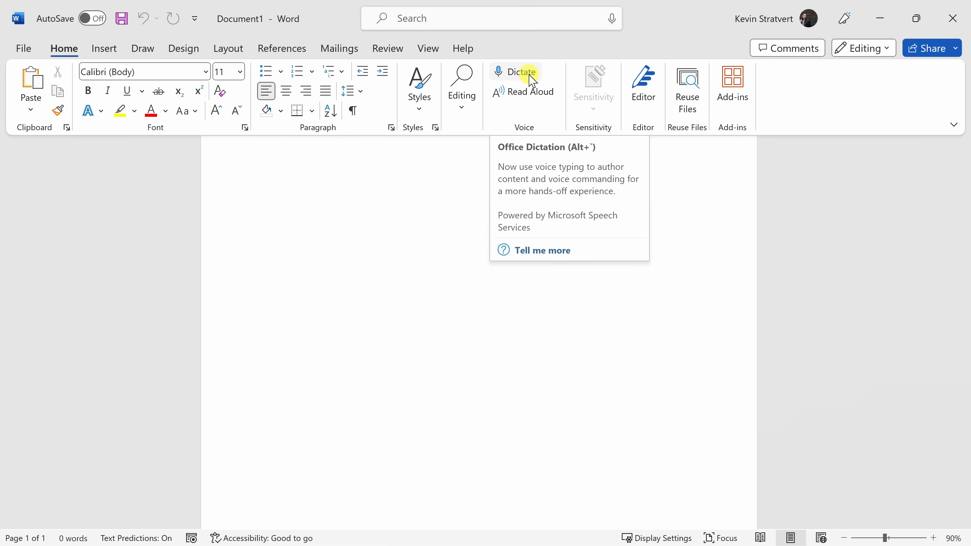
# - Dictate "Here's a list of my favorite cookies:" and start a bulleted list
pyautogui.click(525, 71)
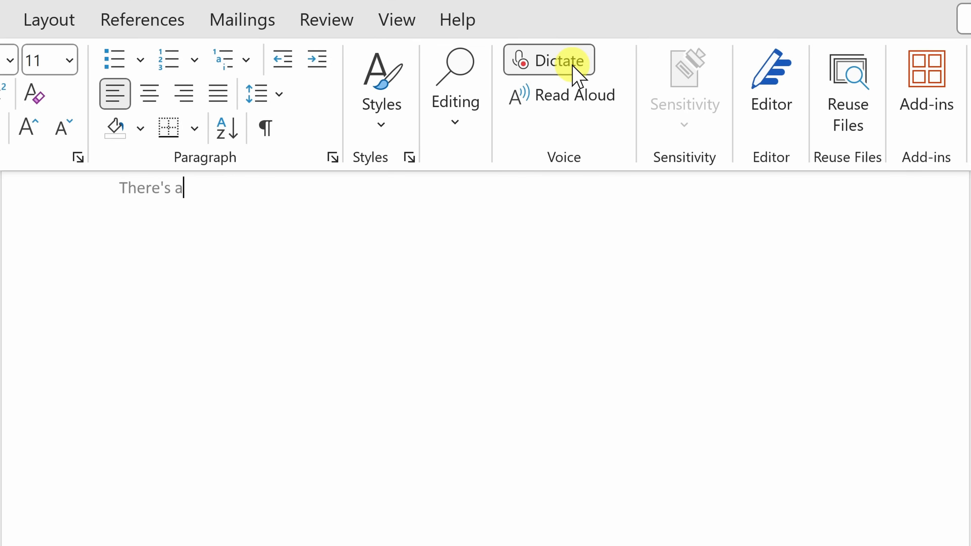
pyautogui.write("Here's a list of my favorite cookies:")
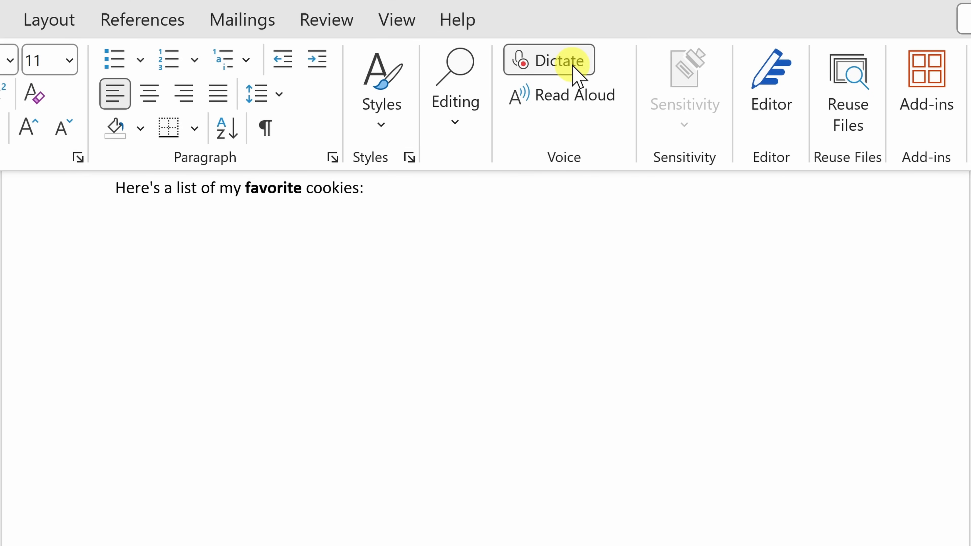
pyautogui.click(114, 60)
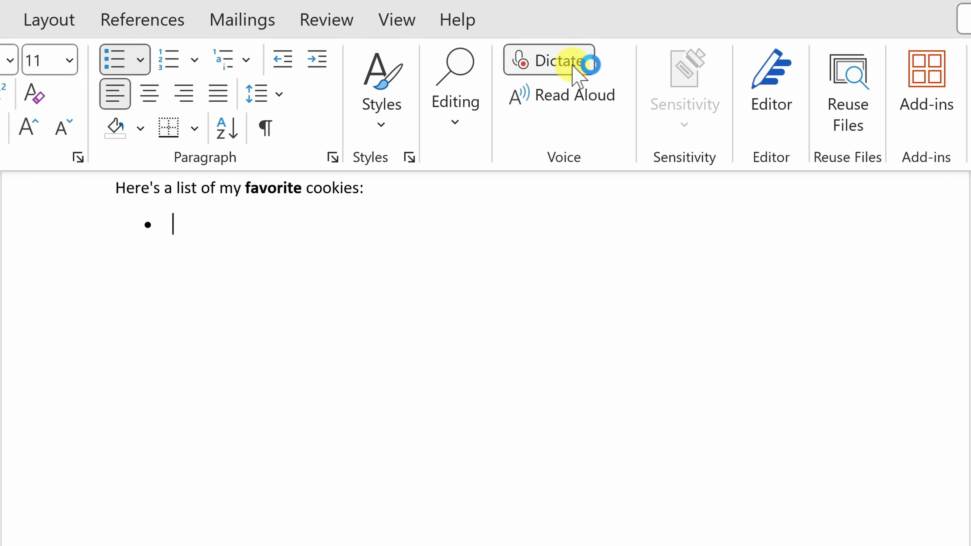
# - Dictate bullets chocolate chip and Snickerdoodle, removing Oatmeal Raisin with "delete last", then stop dictation
pyautogui.write('chocolate chip')
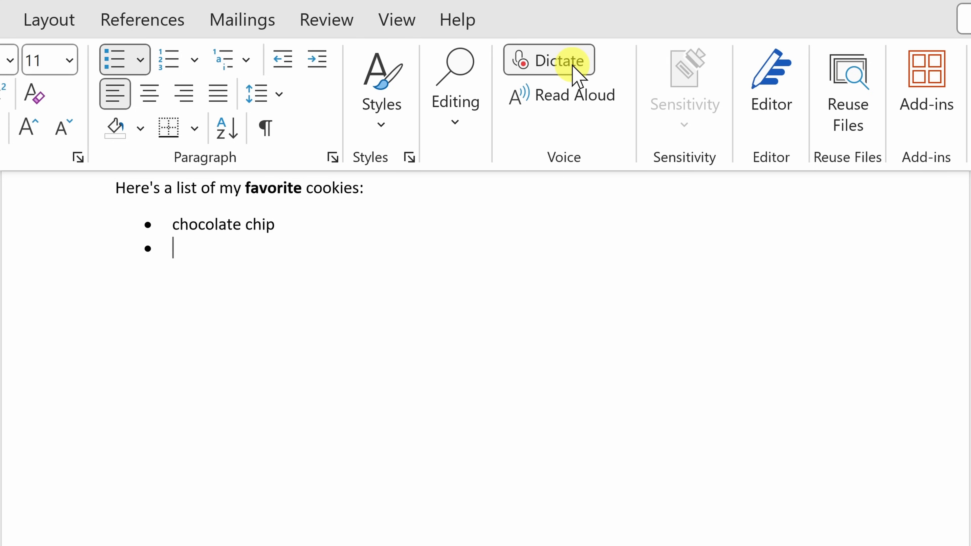
pyautogui.write('Snickerdoodle')
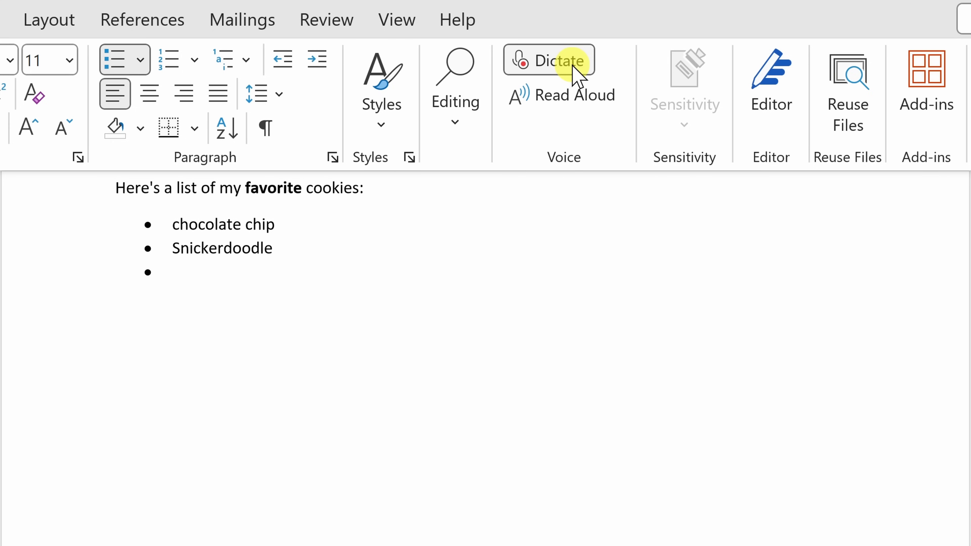
pyautogui.write('Oatmeal Raisin delete last')
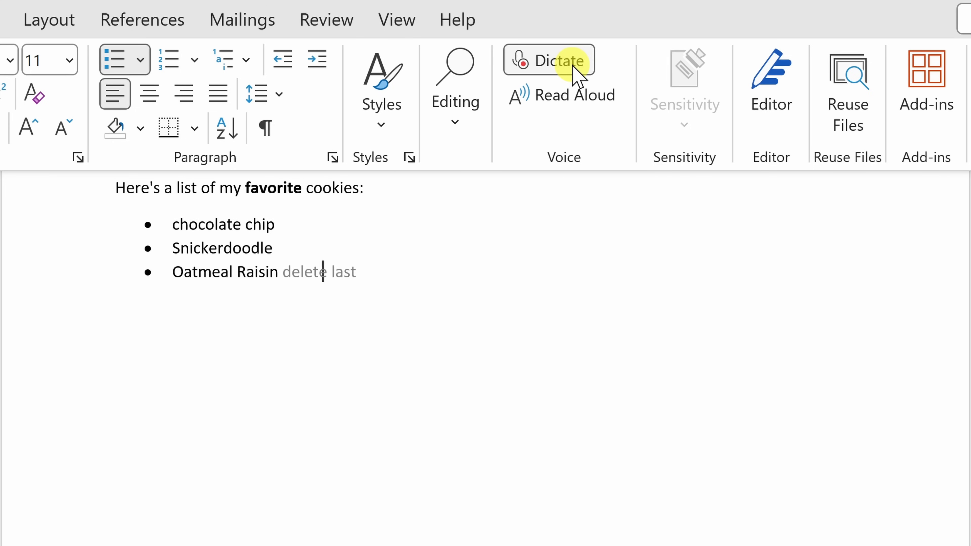
pyautogui.click(556, 60)
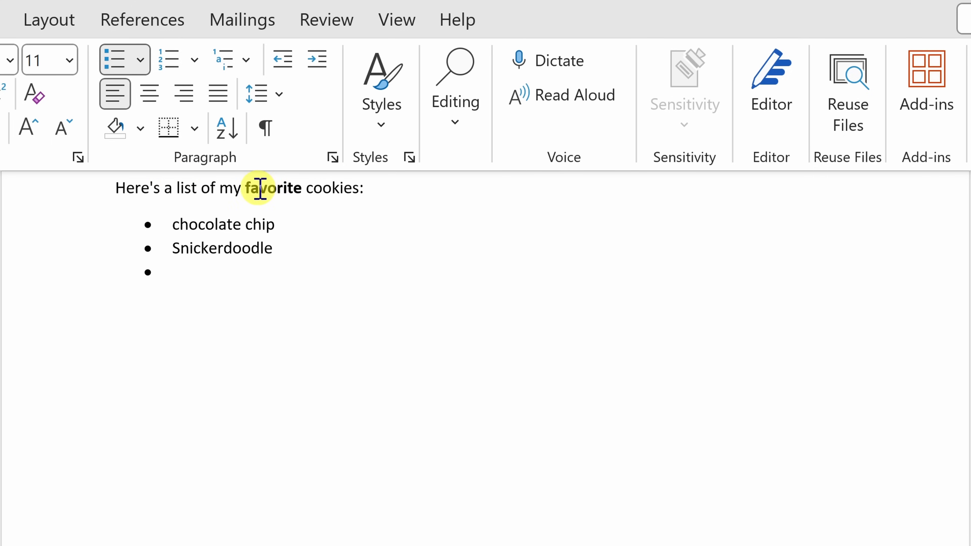
pyautogui.click(172, 224)
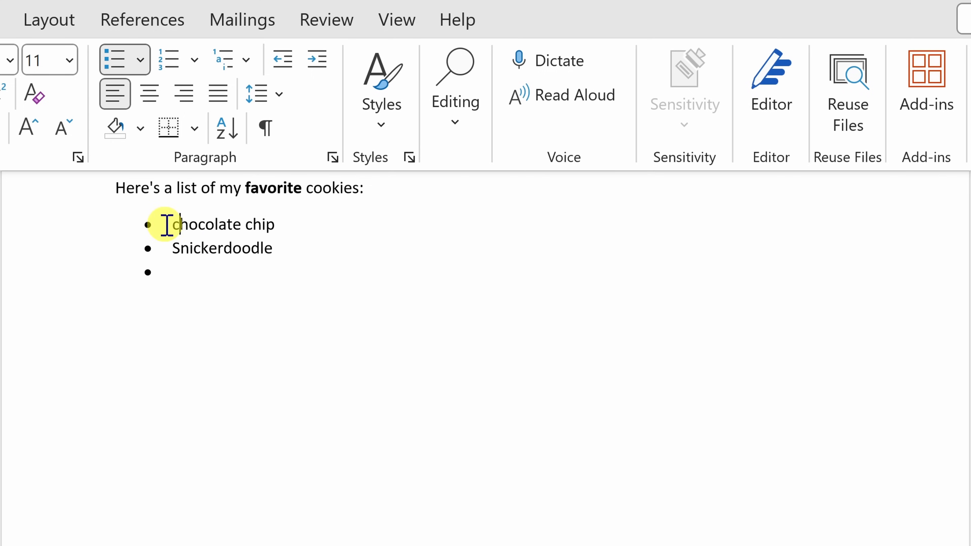
pyautogui.moveTo(301, 275)
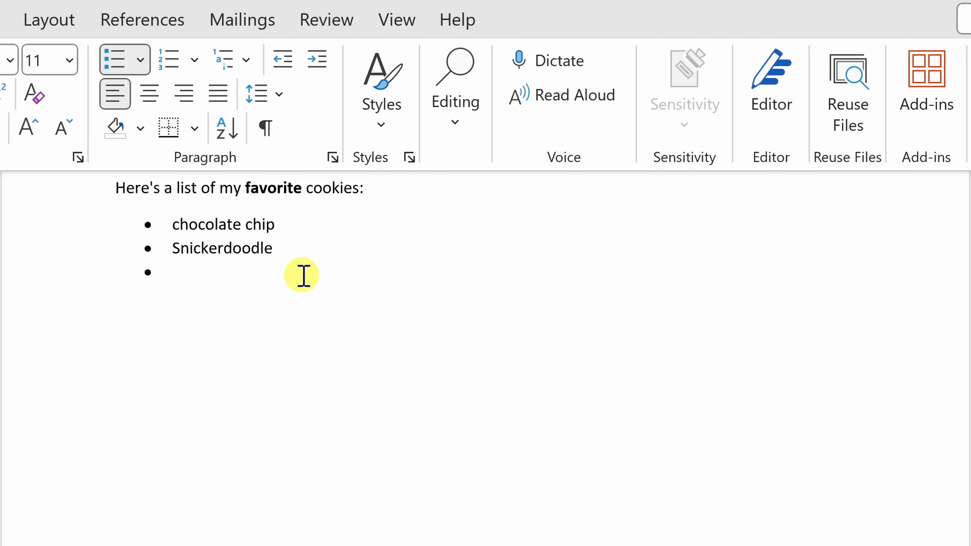
pyautogui.click(173, 272)
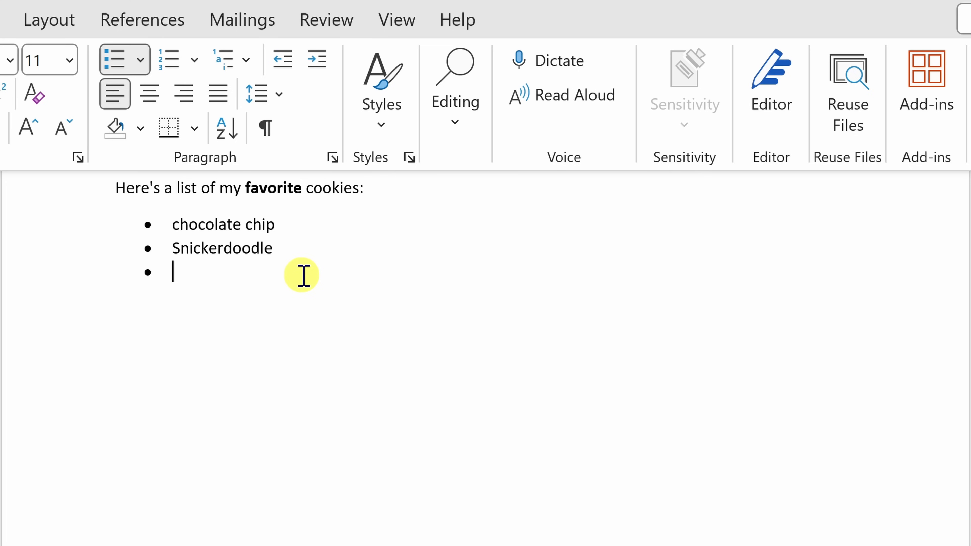
# - Show Word's dictation help pane and browse its punctuation, editing and list command sections
pyautogui.click(547, 60)
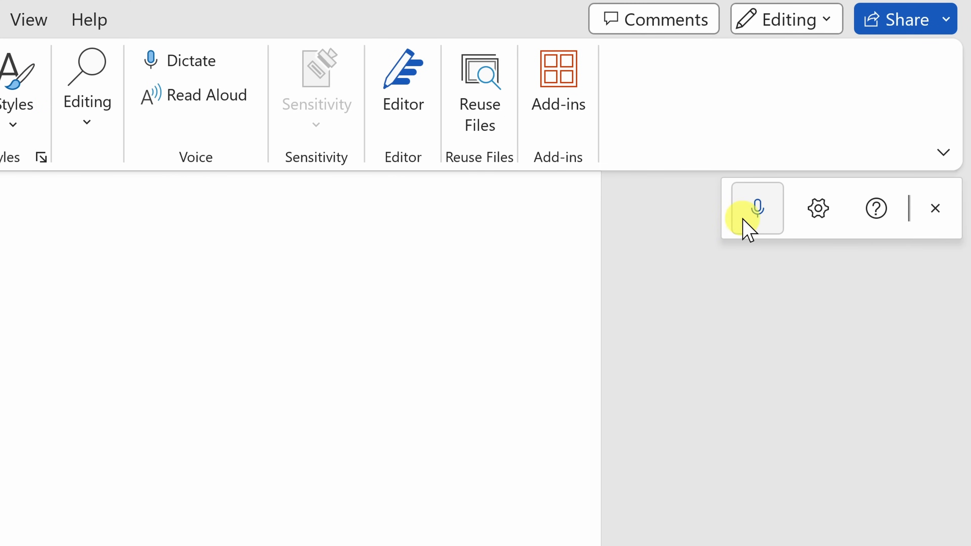
pyautogui.moveTo(876, 208)
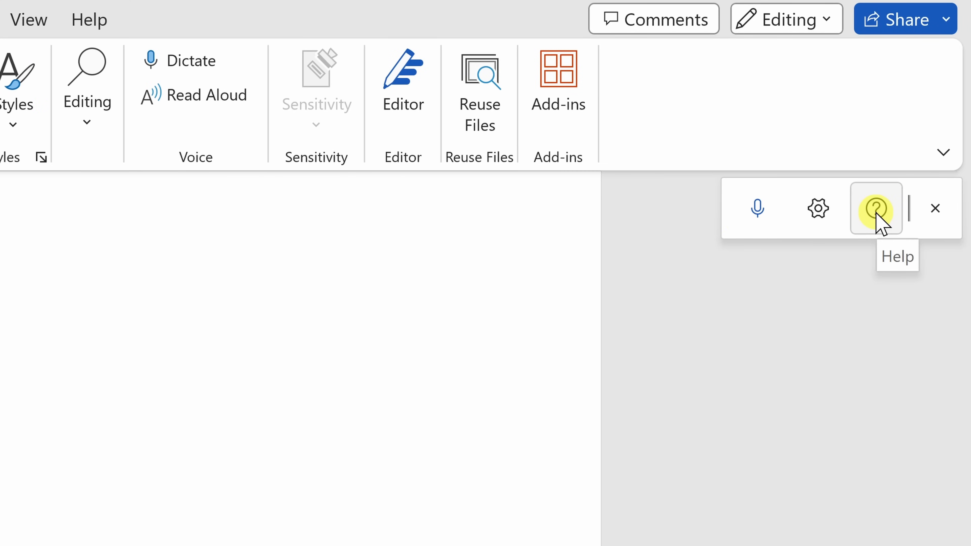
pyautogui.click(875, 208)
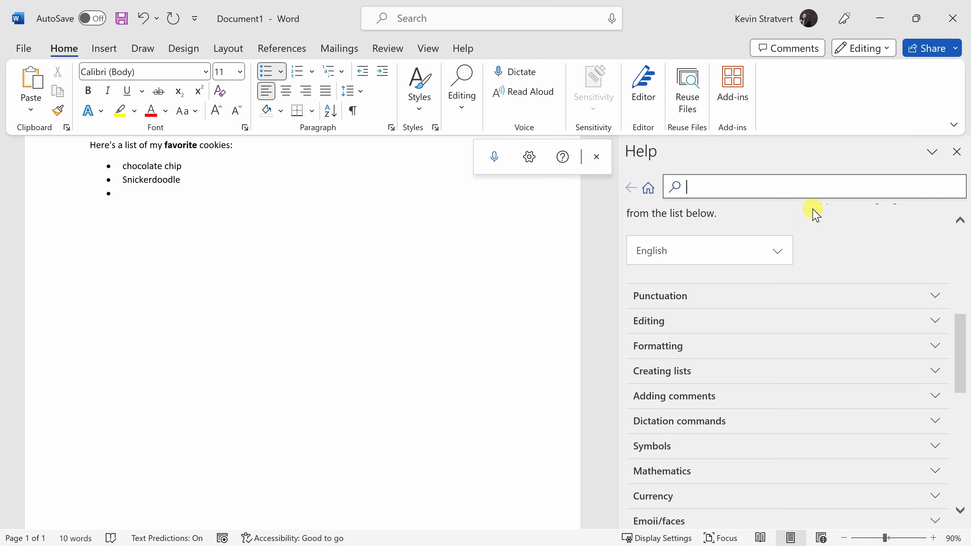
pyautogui.scroll(-3)
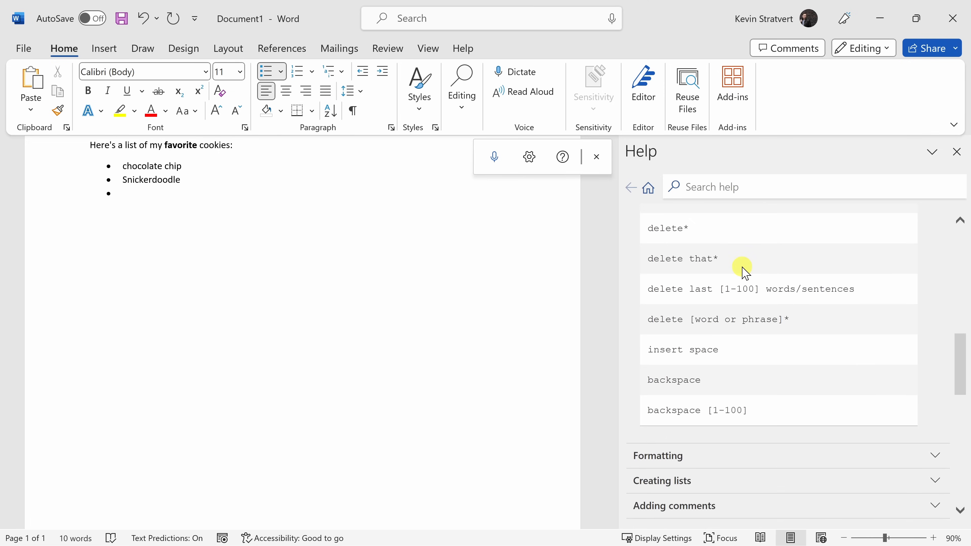
pyautogui.scroll(-3)
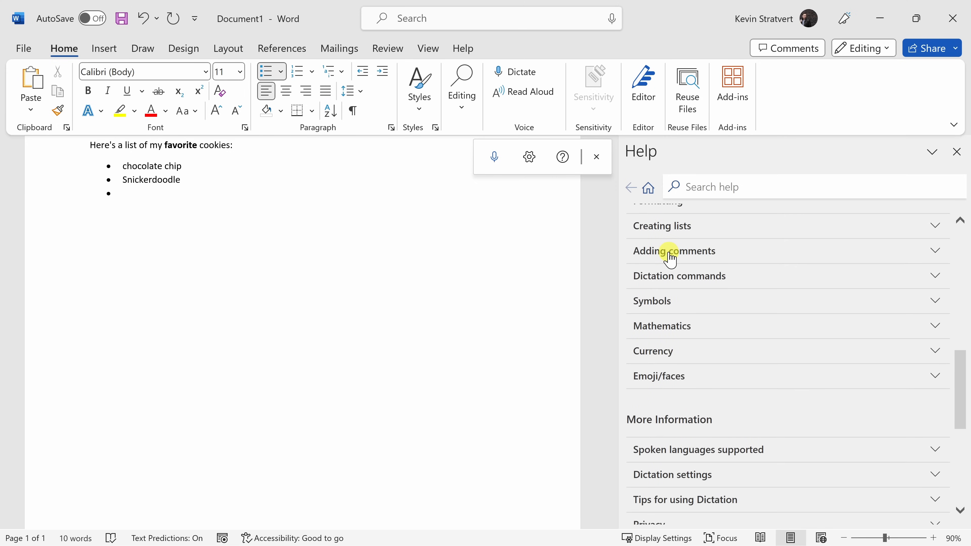
pyautogui.moveTo(680, 370)
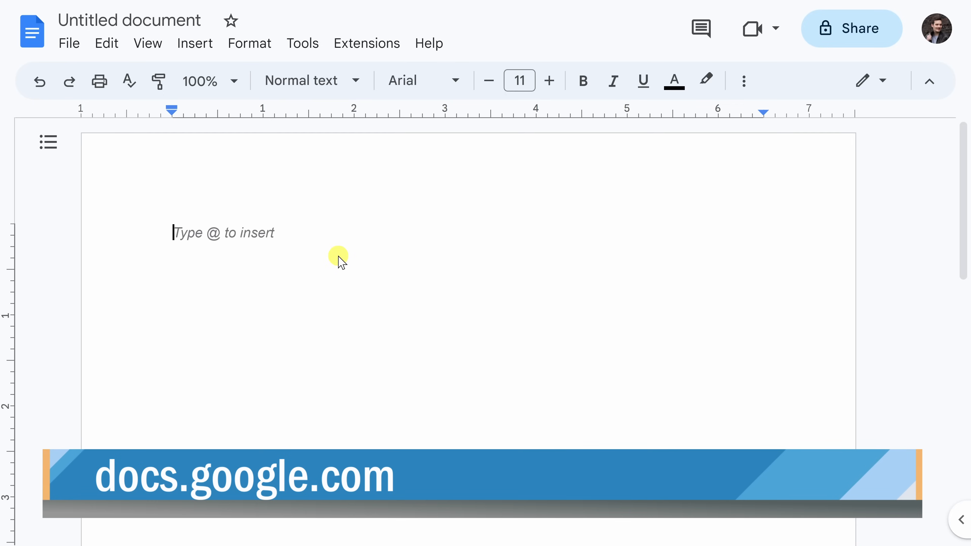
pyautogui.moveTo(322, 253)
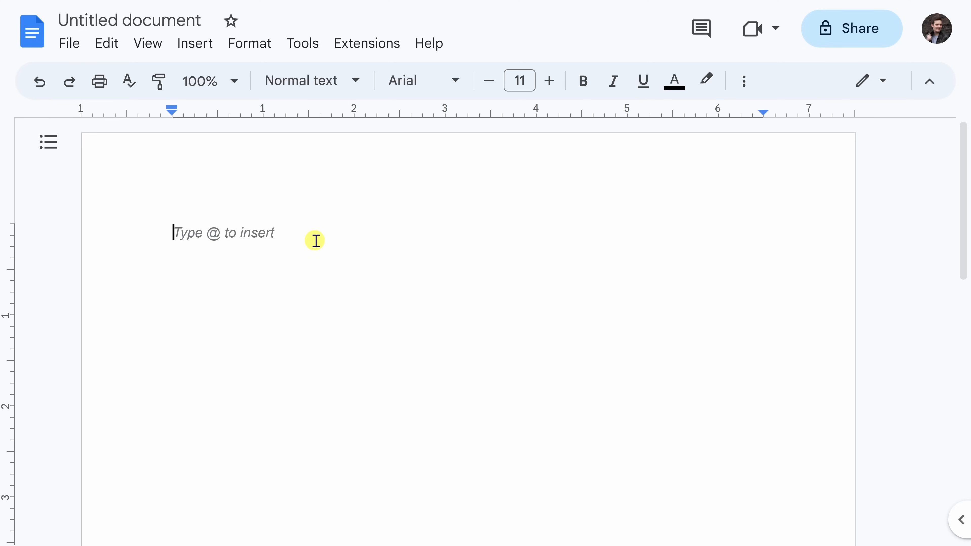
# - Reveal the Voice typing option in the Google Docs Tools menu
pyautogui.click(302, 43)
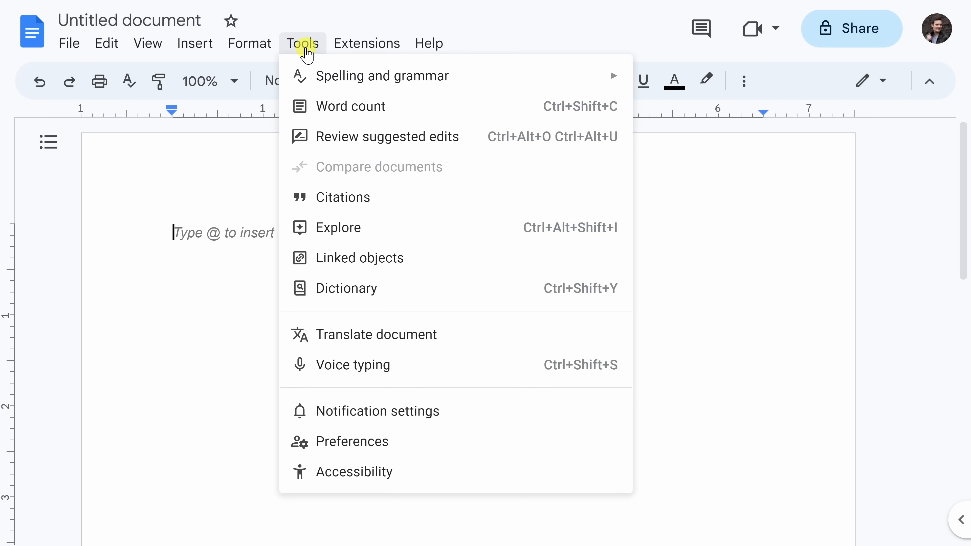
pyautogui.moveTo(351, 365)
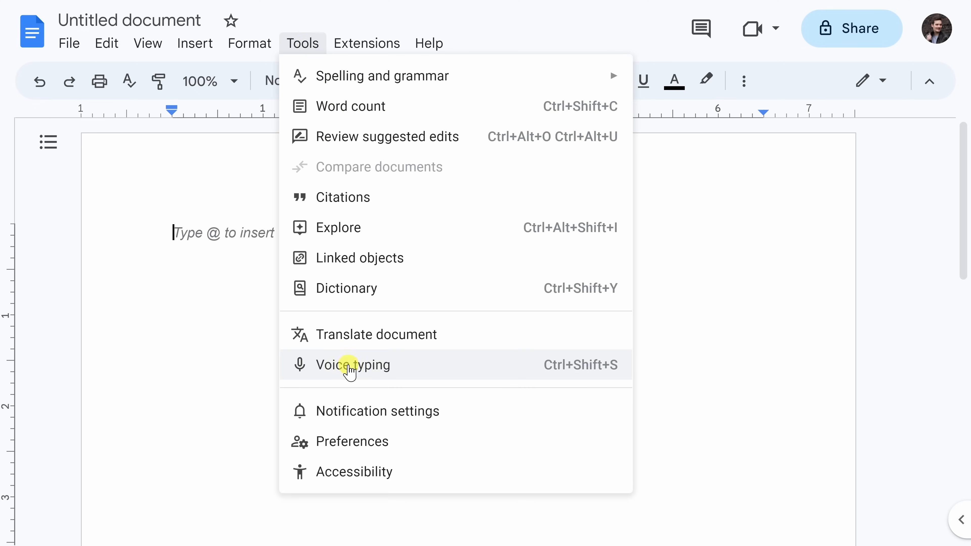
pyautogui.moveTo(392, 378)
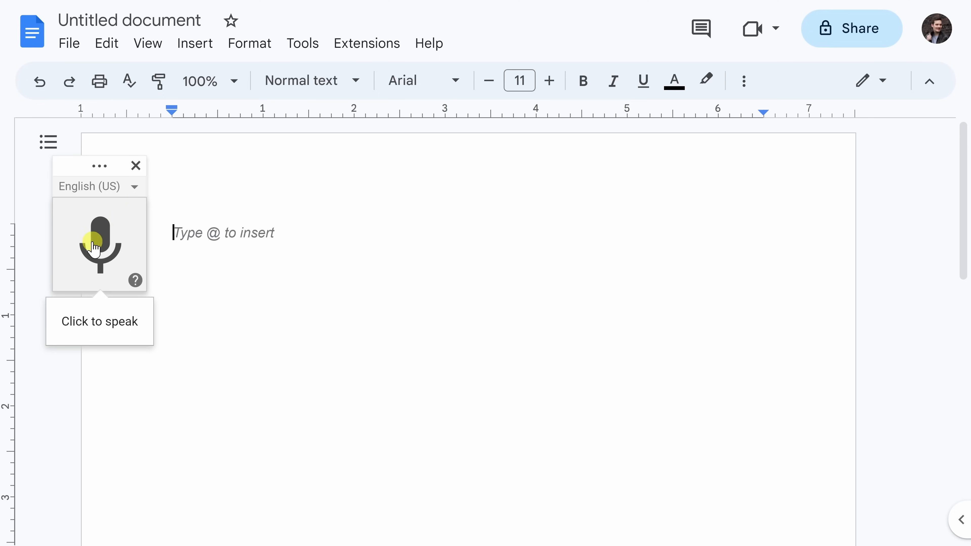
pyautogui.moveTo(113, 257)
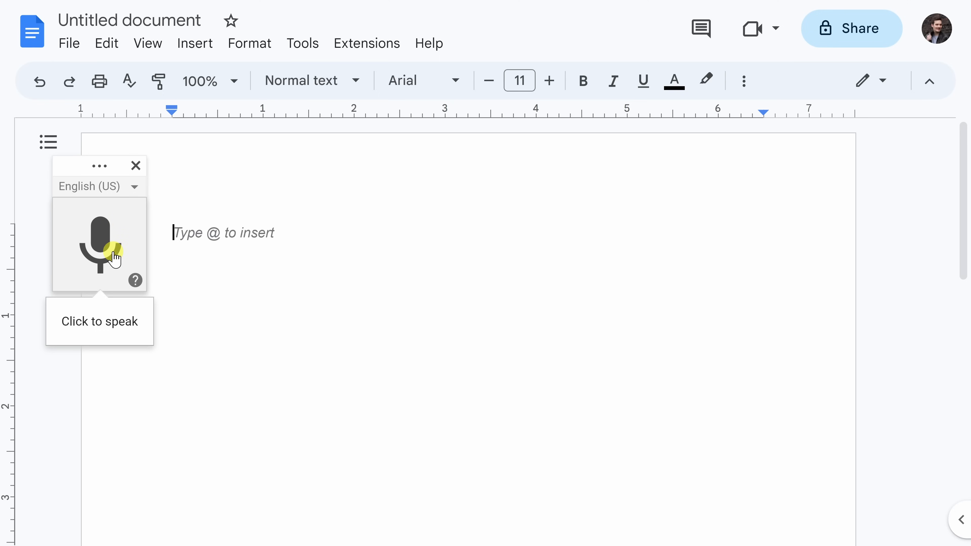
# - Dictate 'I hope I've now convinced you that the Kevin Cookie Company does...' into the blank document
pyautogui.click(135, 166)
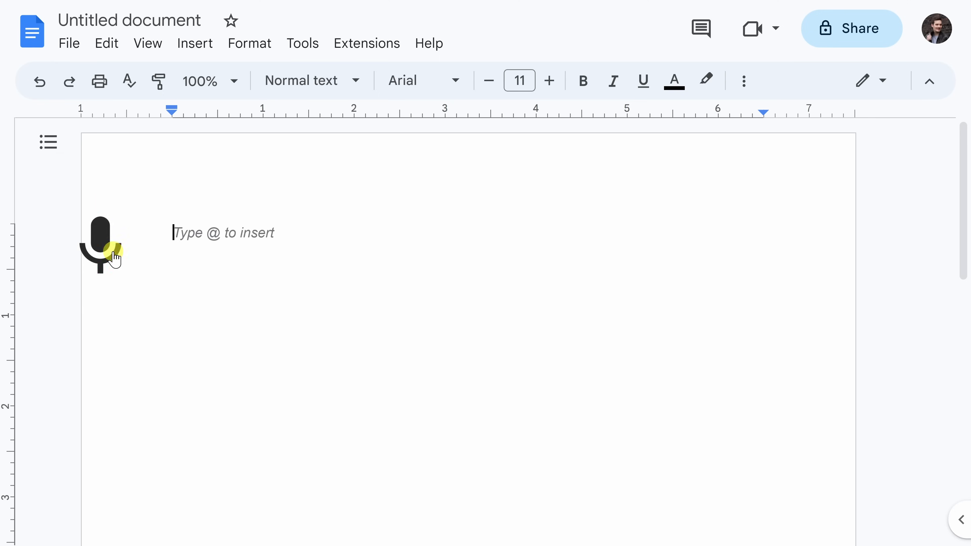
pyautogui.click(99, 245)
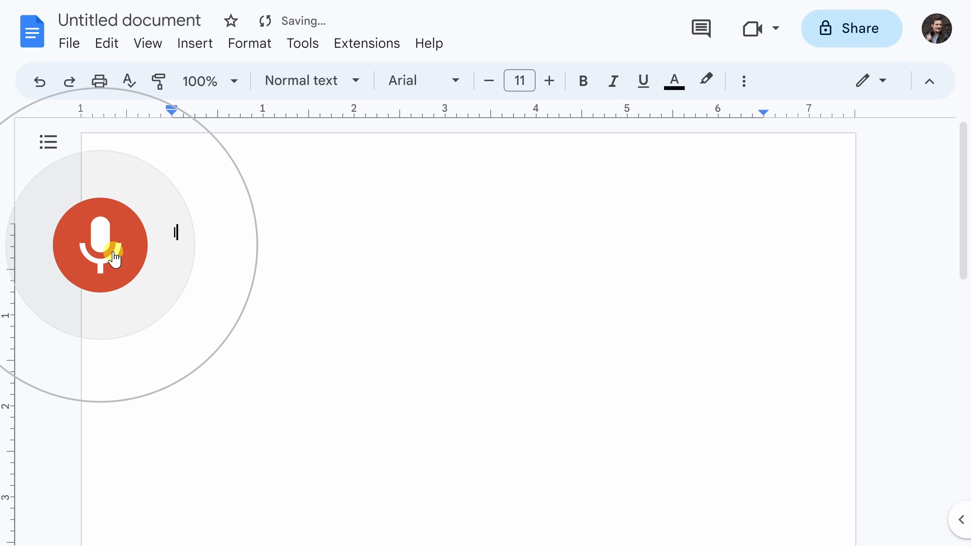
pyautogui.write("I hope i've now convinced you that the")
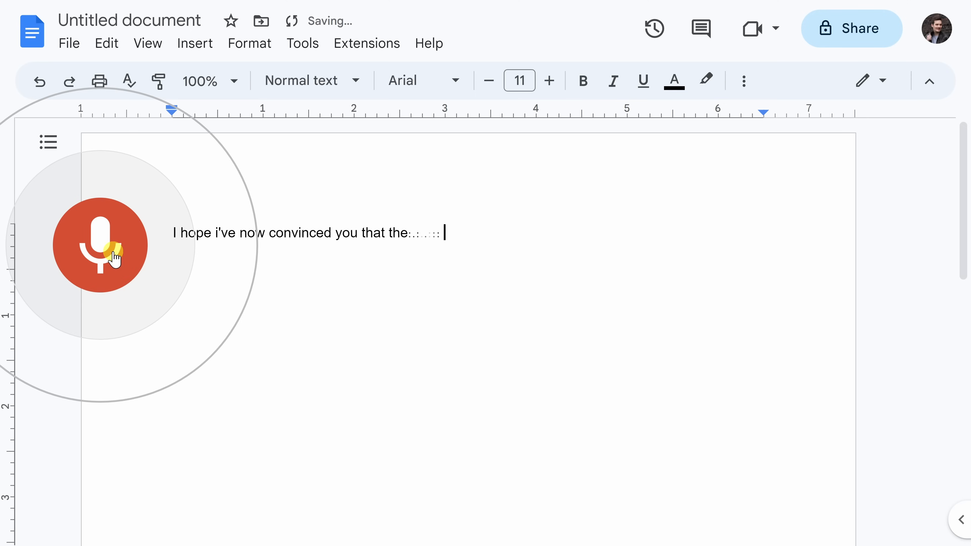
pyautogui.write('kevin cookie company does')
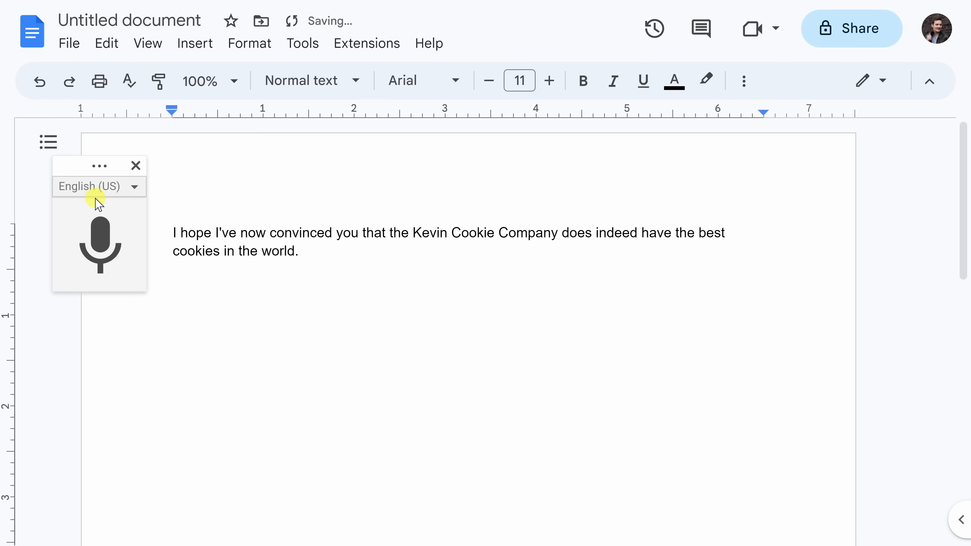
pyautogui.moveTo(162, 237)
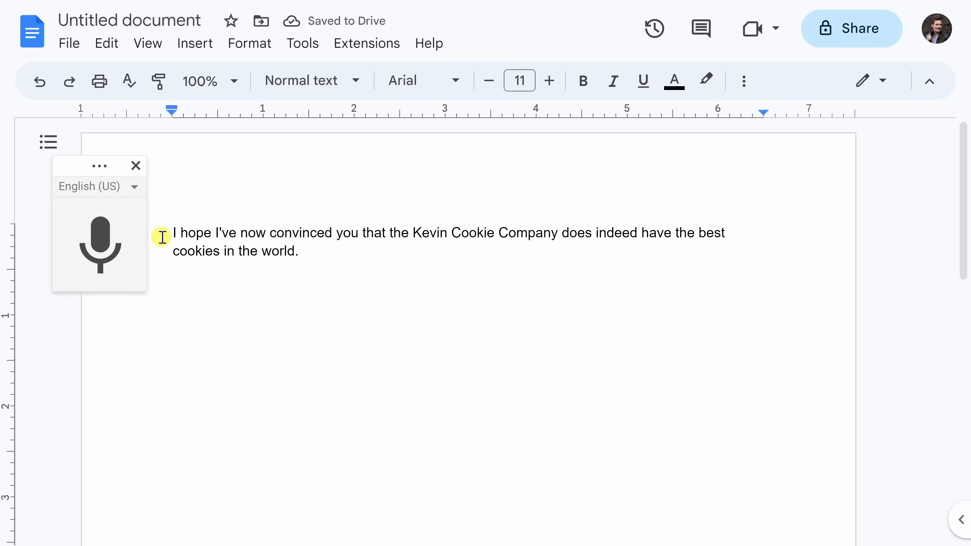
pyautogui.moveTo(514, 235)
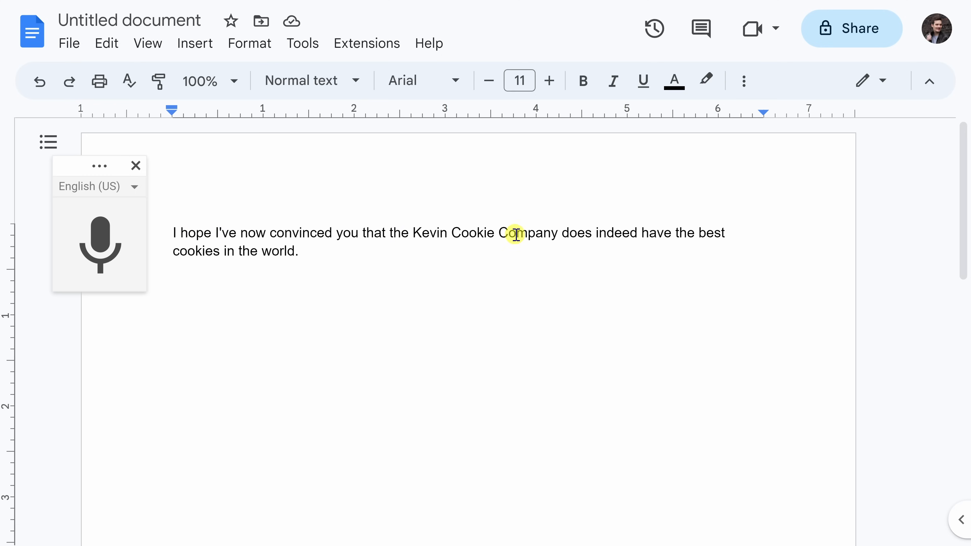
pyautogui.moveTo(330, 241)
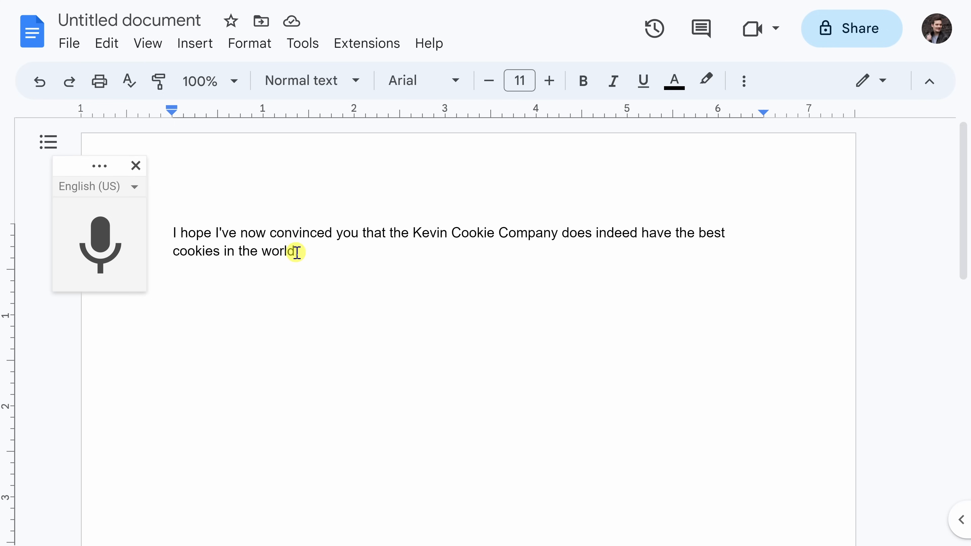
pyautogui.click(99, 243)
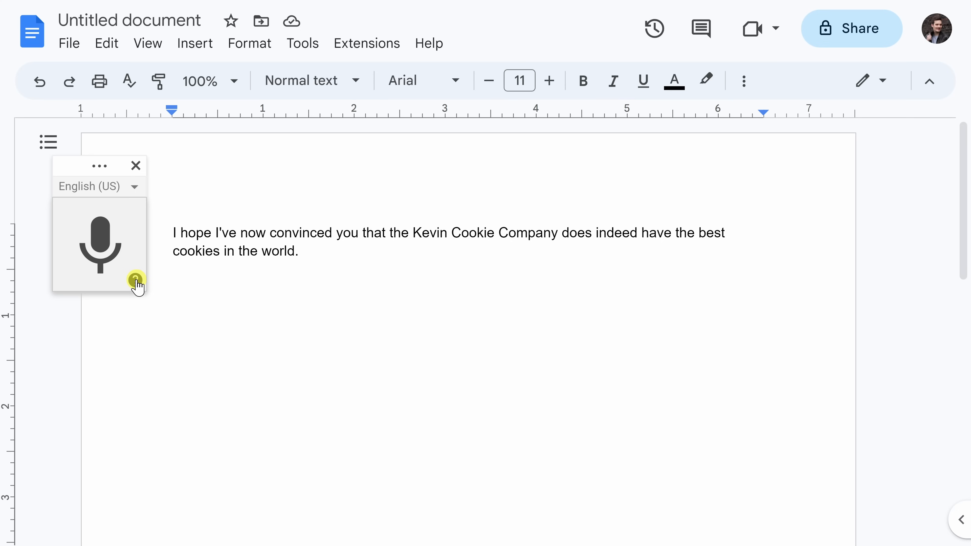
# - Browse the voice typing help, expanding the Select text and Format your document sections
pyautogui.click(136, 278)
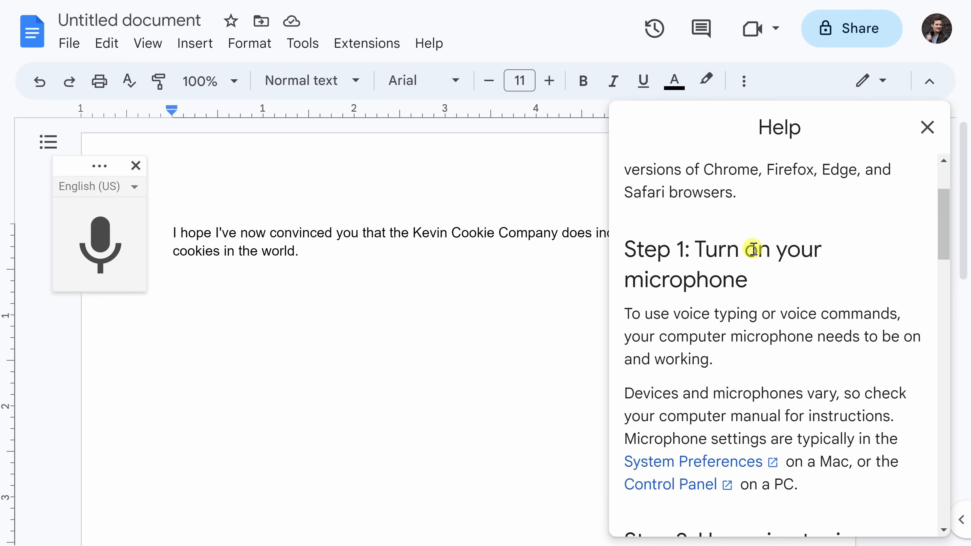
pyautogui.scroll(-3)
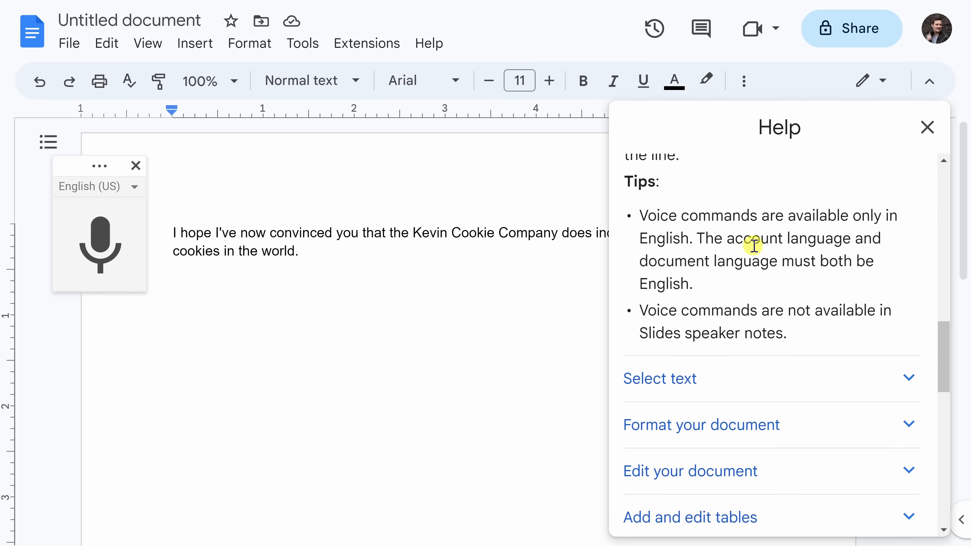
pyautogui.click(660, 379)
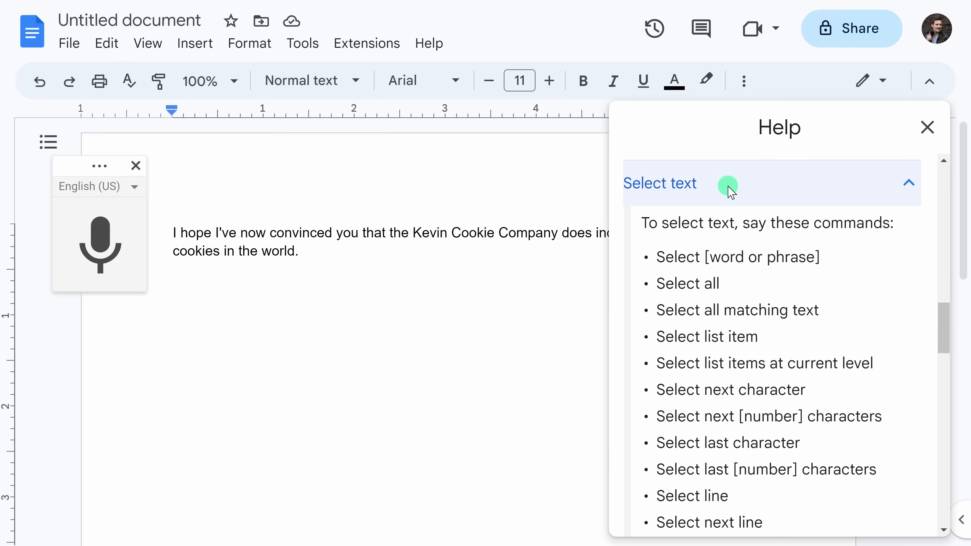
pyautogui.click(701, 229)
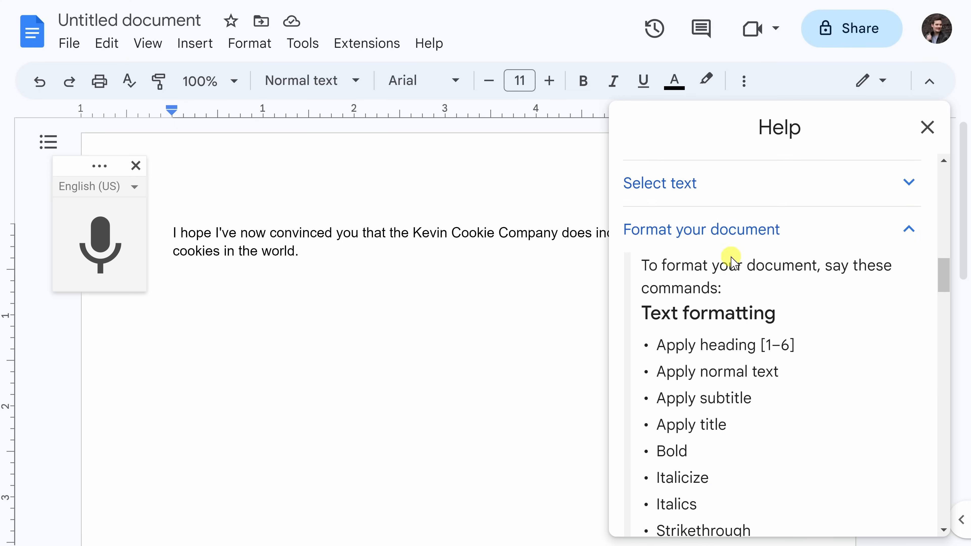
pyautogui.scroll(-3)
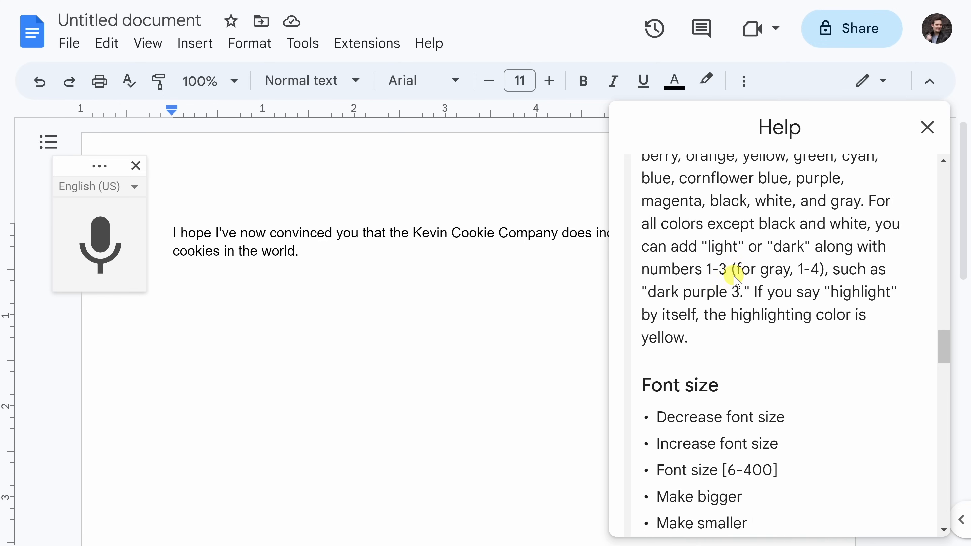
pyautogui.scroll(-3)
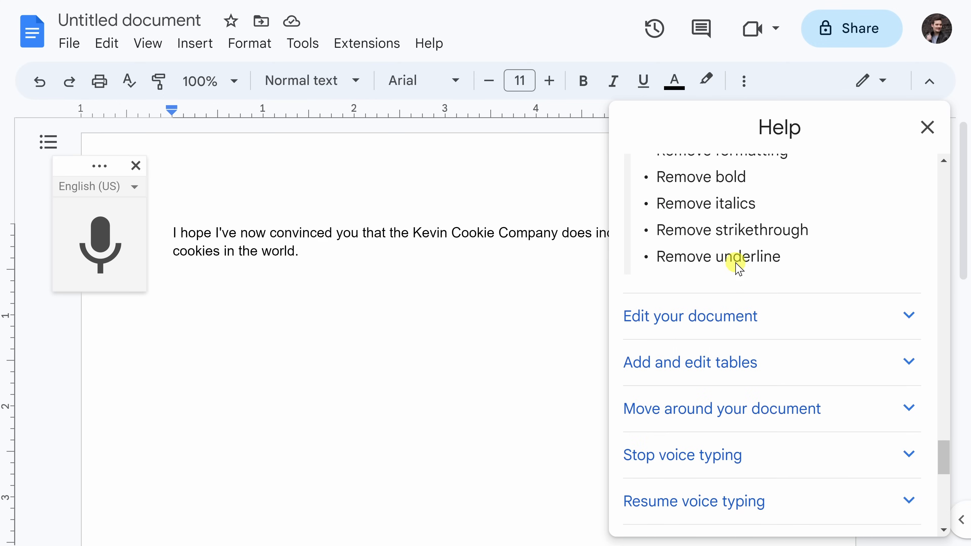
pyautogui.scroll(-3)
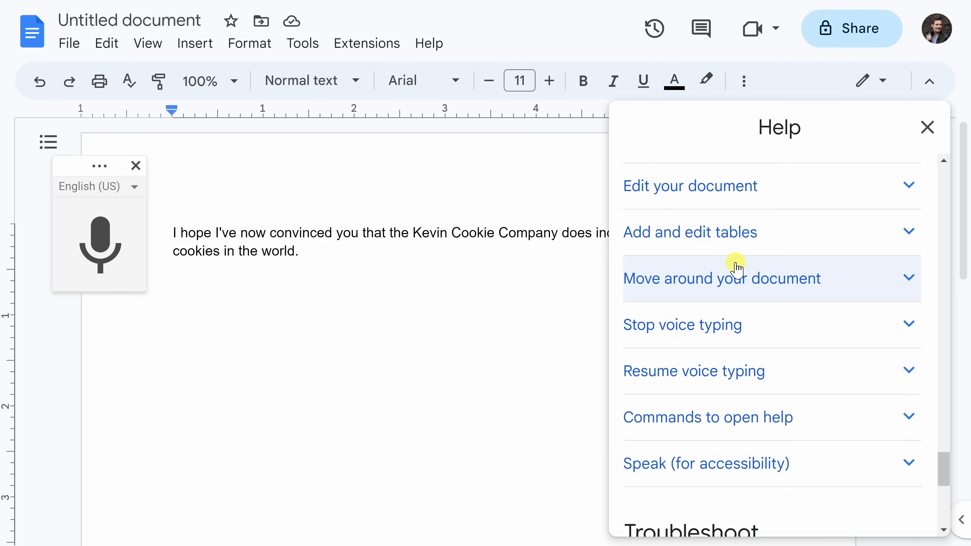